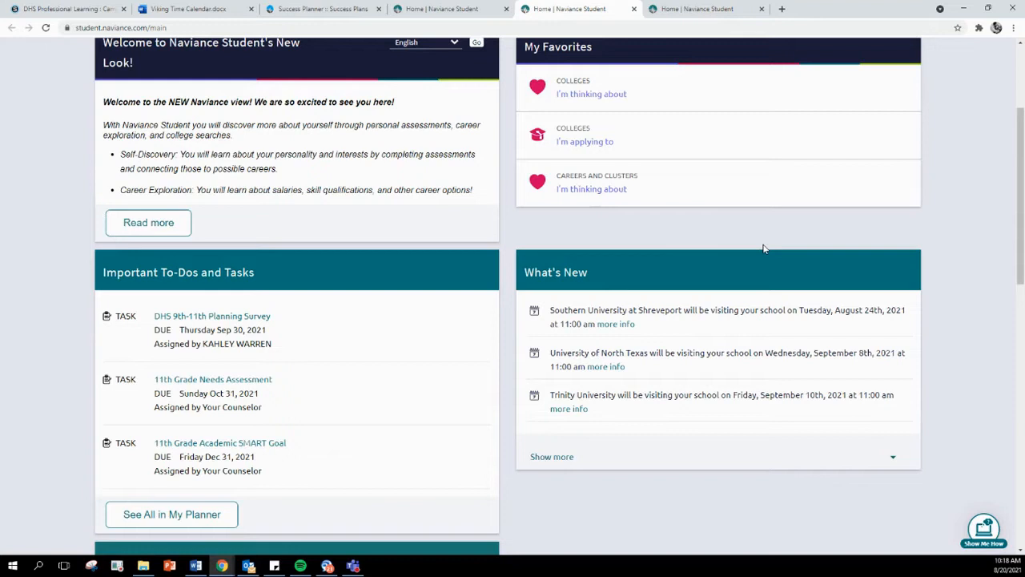
# Step: Scroll the other student's home page to the Class of 2022 Post-Grad Survey to-do
pyautogui.scroll(3)
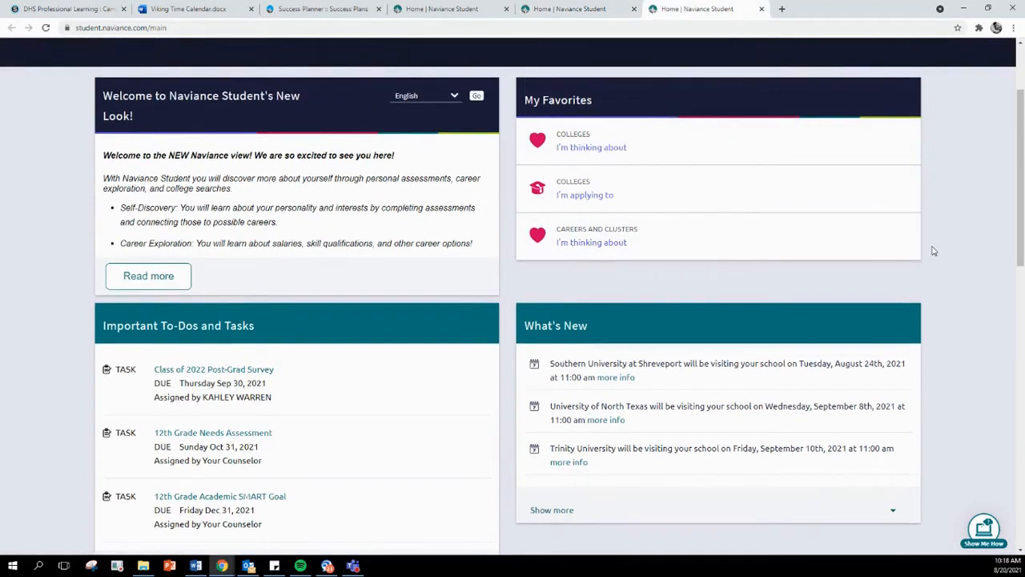
pyautogui.moveTo(584, 249)
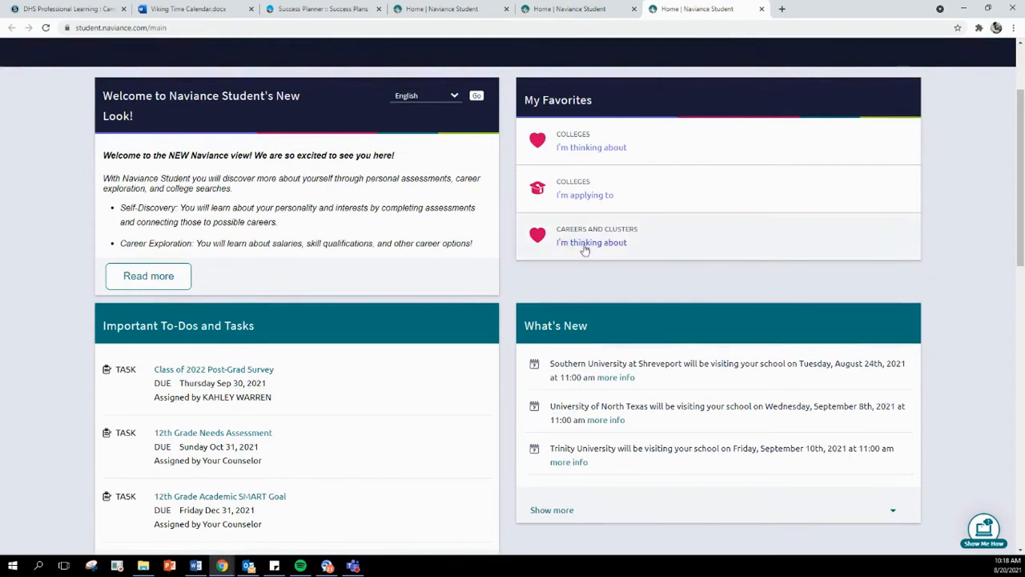
pyautogui.scroll(-3)
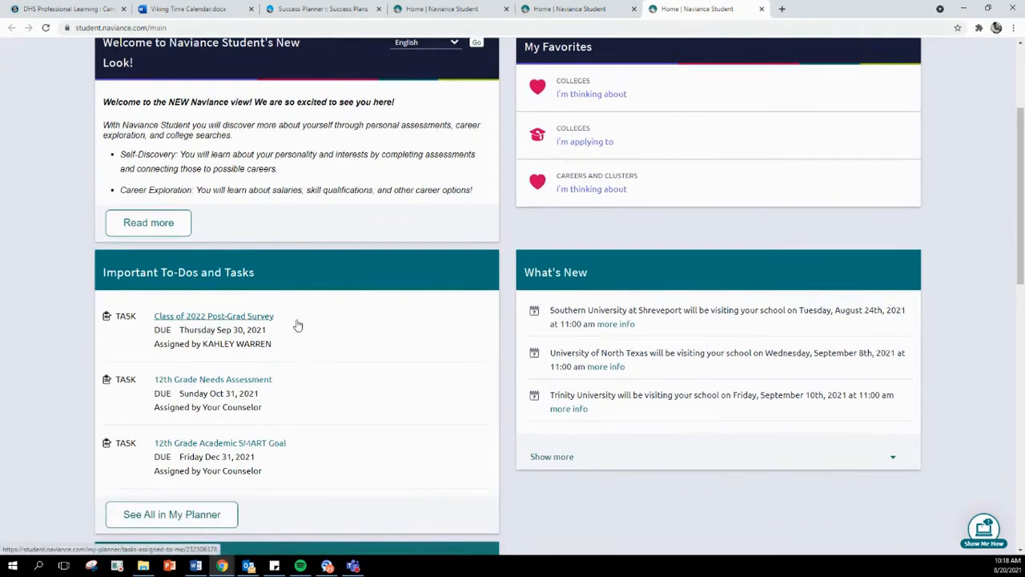
pyautogui.moveTo(200, 325)
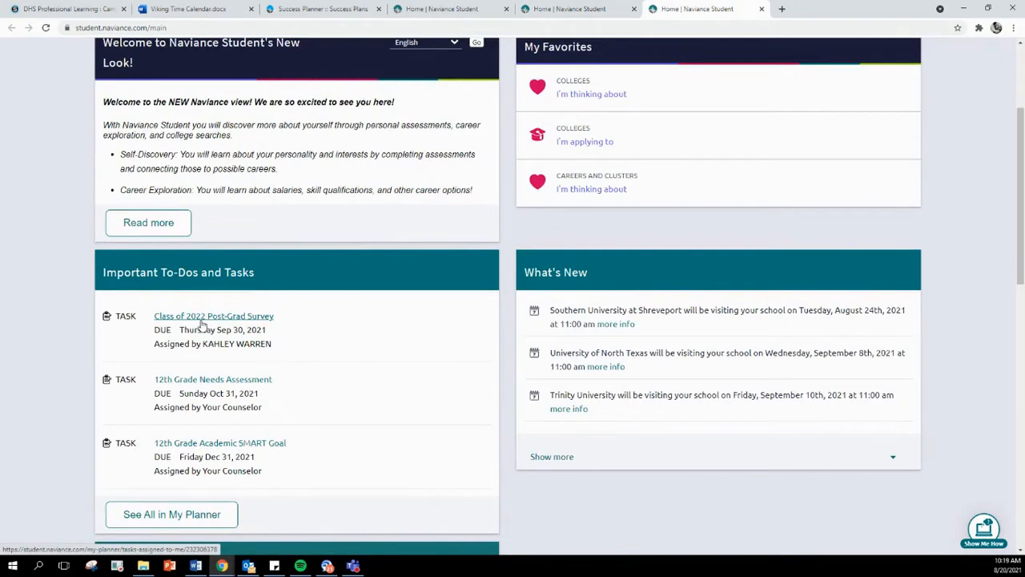
# Step: Open the Class of 2022 Post-Grad Survey task due Thursday Sep 30, 2021
pyautogui.click(213, 315)
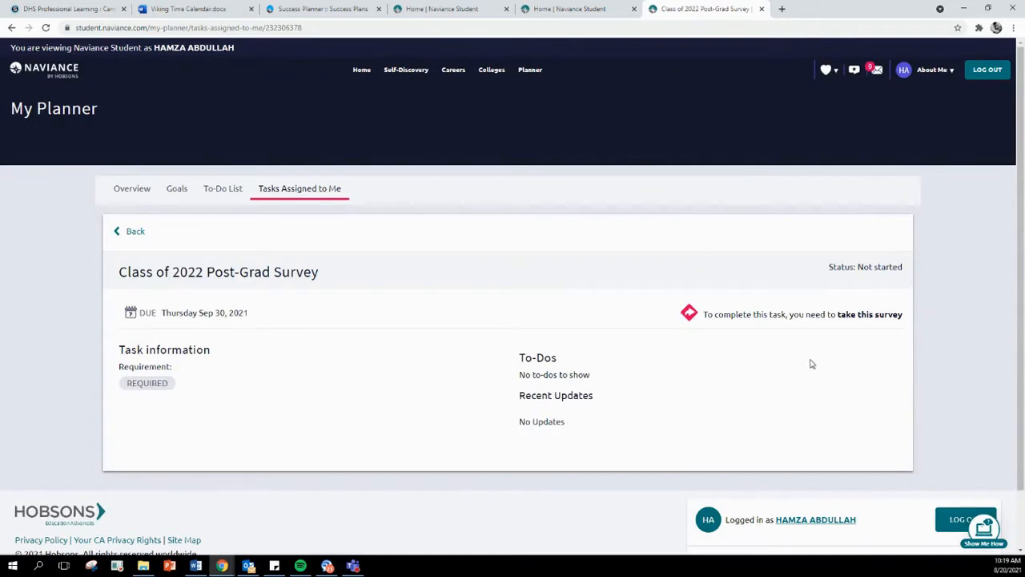
pyautogui.moveTo(716, 324)
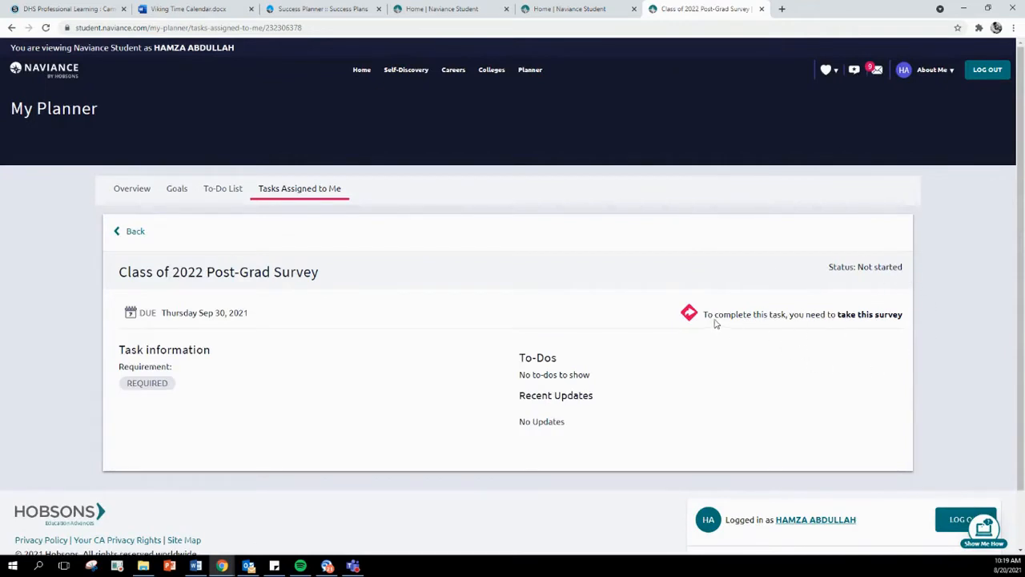
pyautogui.moveTo(838, 314)
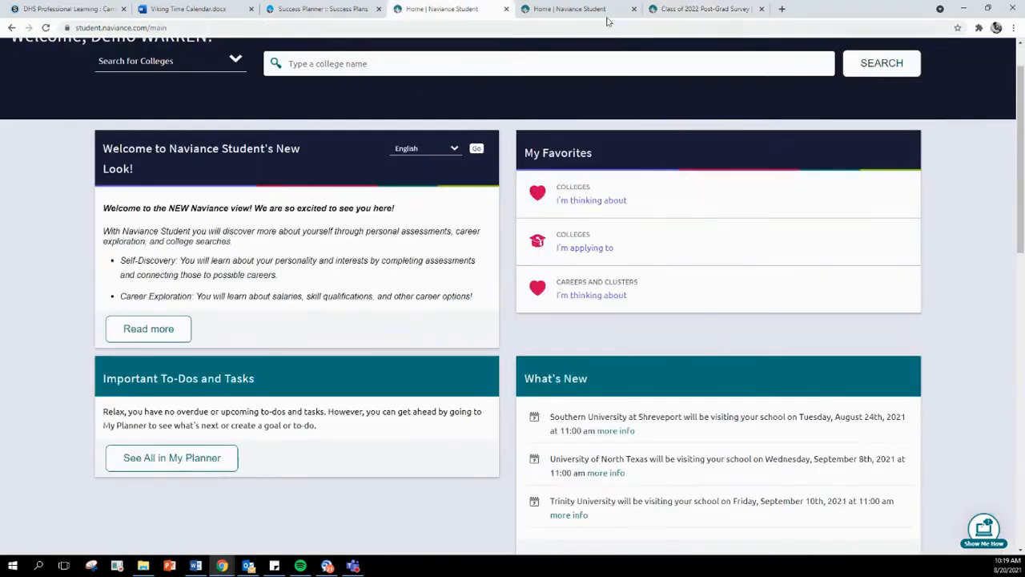
# Step: Scroll the second home page down to the DHS 9th-11th Planning Survey to-do
pyautogui.scroll(-3)
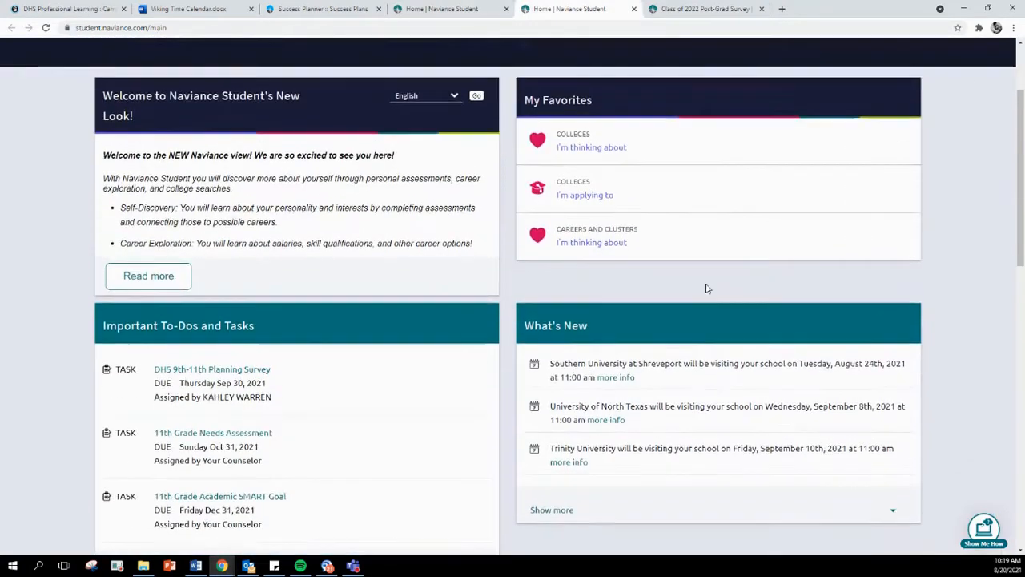
pyautogui.scroll(-3)
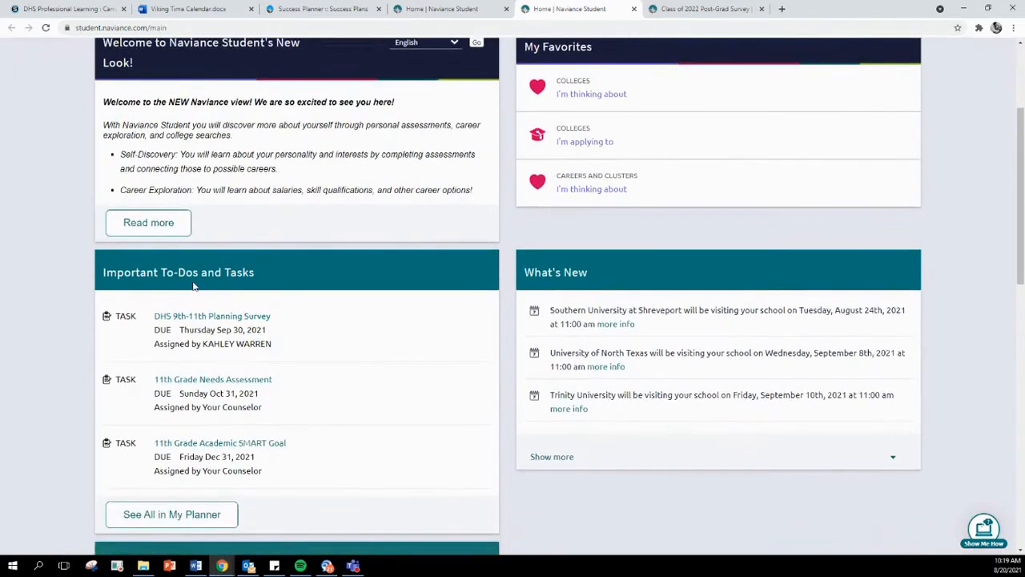
pyautogui.moveTo(237, 329)
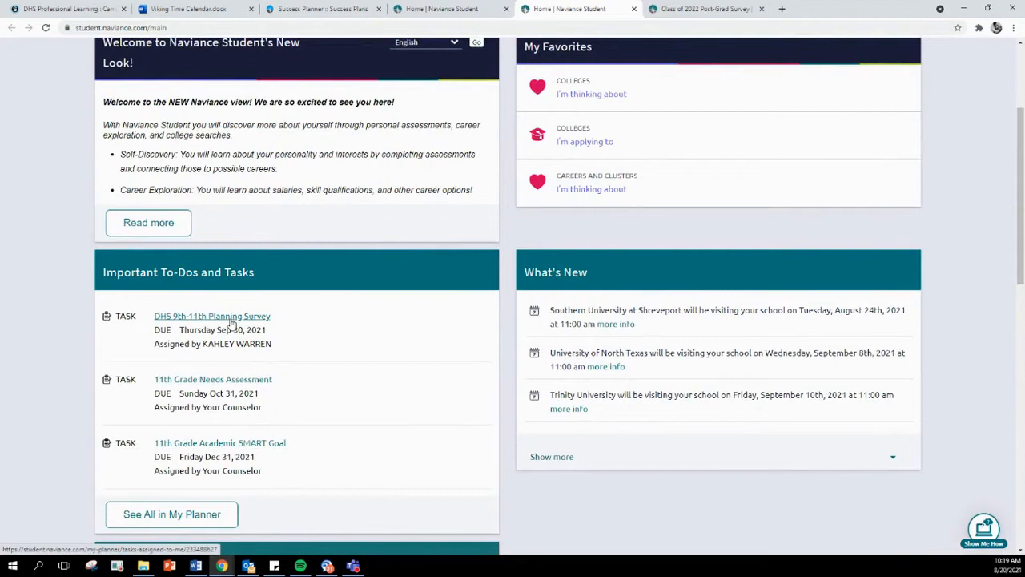
# Step: View the not-started DHS 9th-11th Planning Survey task details and scroll on
pyautogui.click(212, 315)
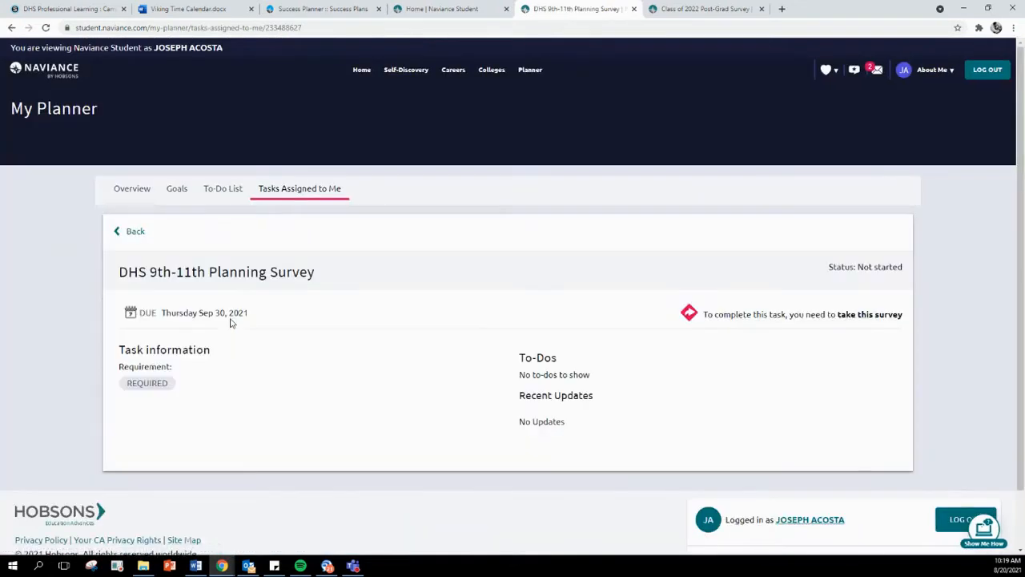
pyautogui.moveTo(698, 319)
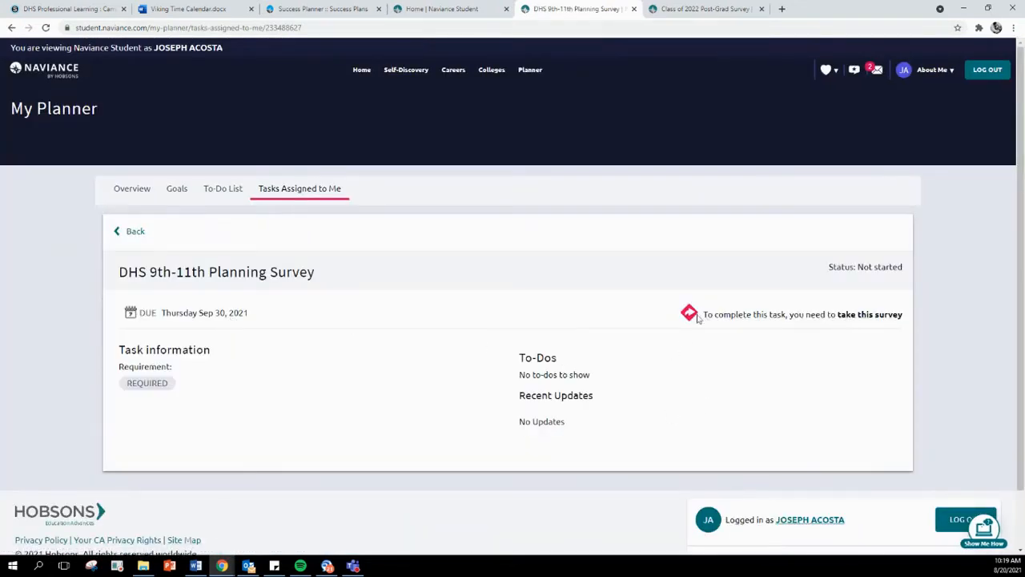
pyautogui.moveTo(778, 323)
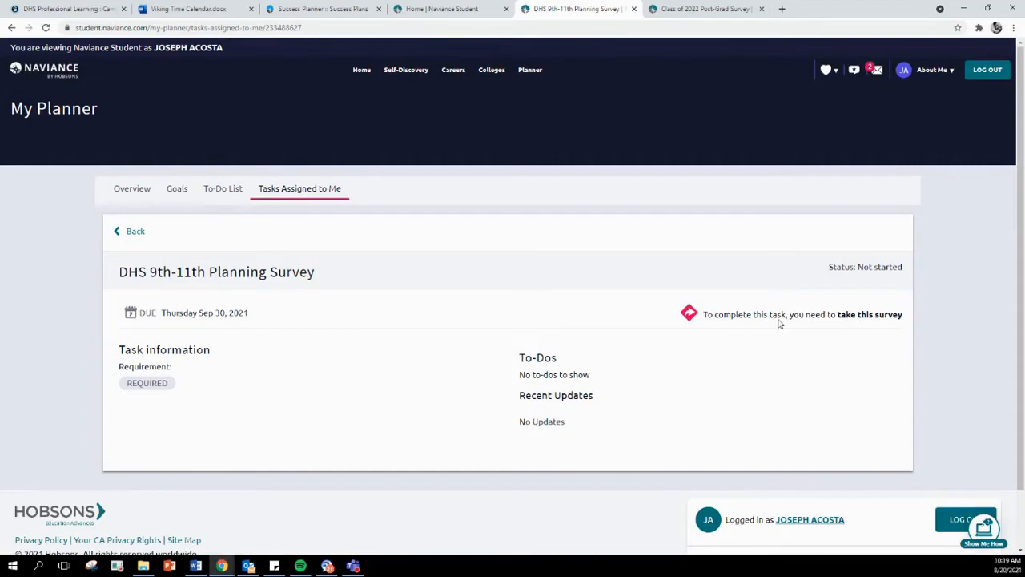
pyautogui.moveTo(839, 319)
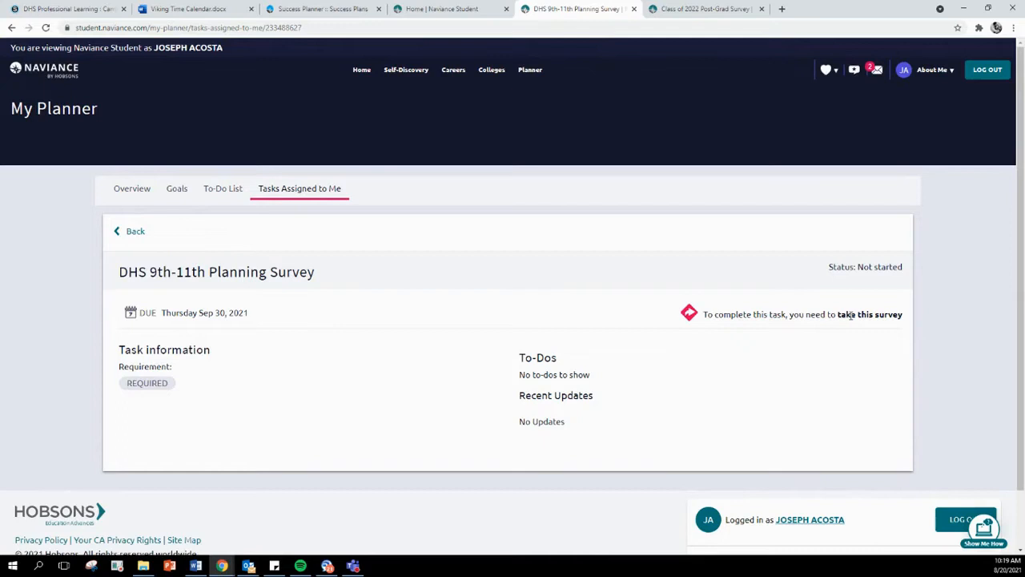
pyautogui.scroll(-3)
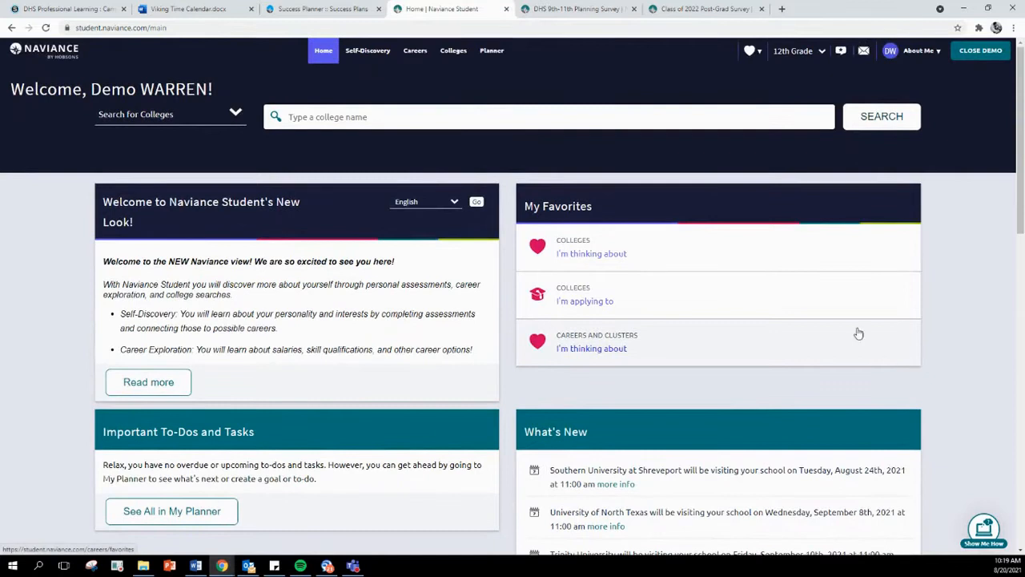
pyautogui.moveTo(921, 50)
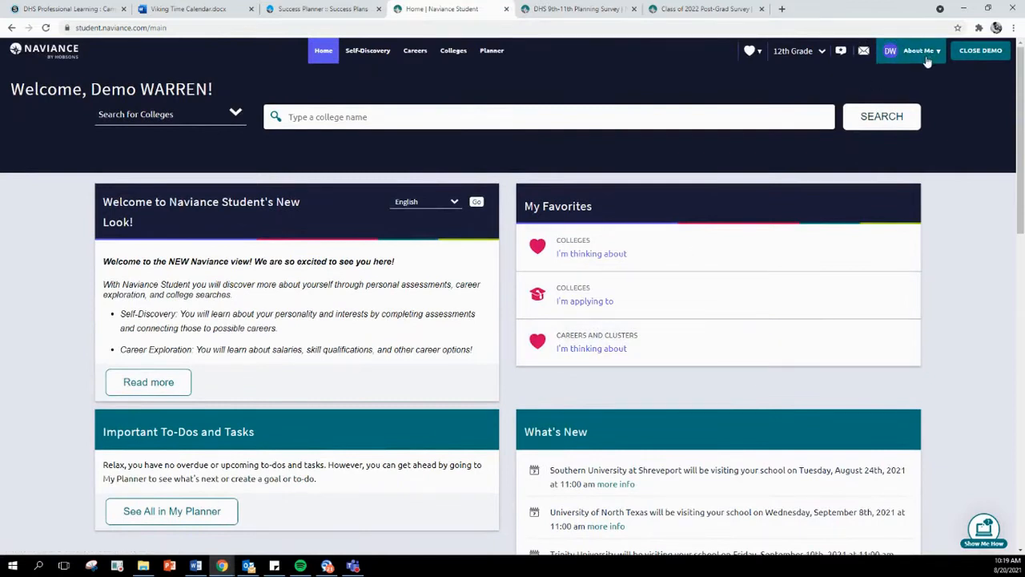
# Step: Go to Surveys from Your School under About Me, listing three surveys
pyautogui.click(918, 51)
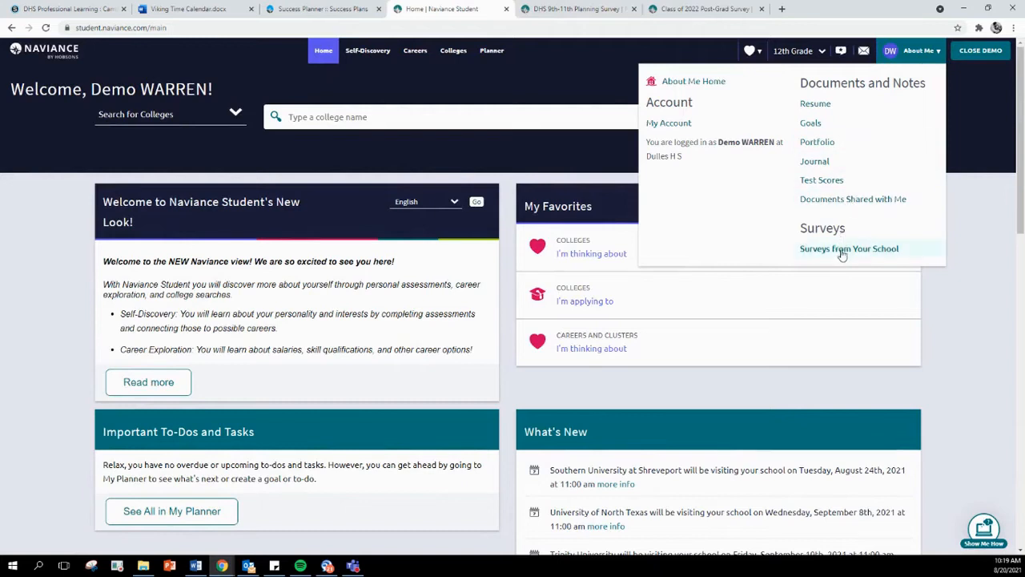
pyautogui.click(848, 248)
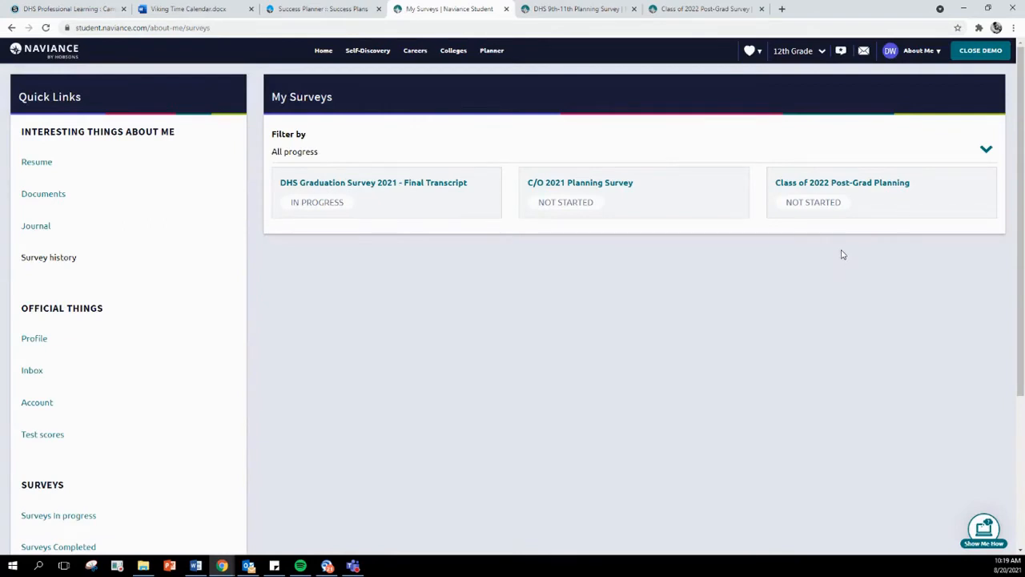
pyautogui.moveTo(842, 183)
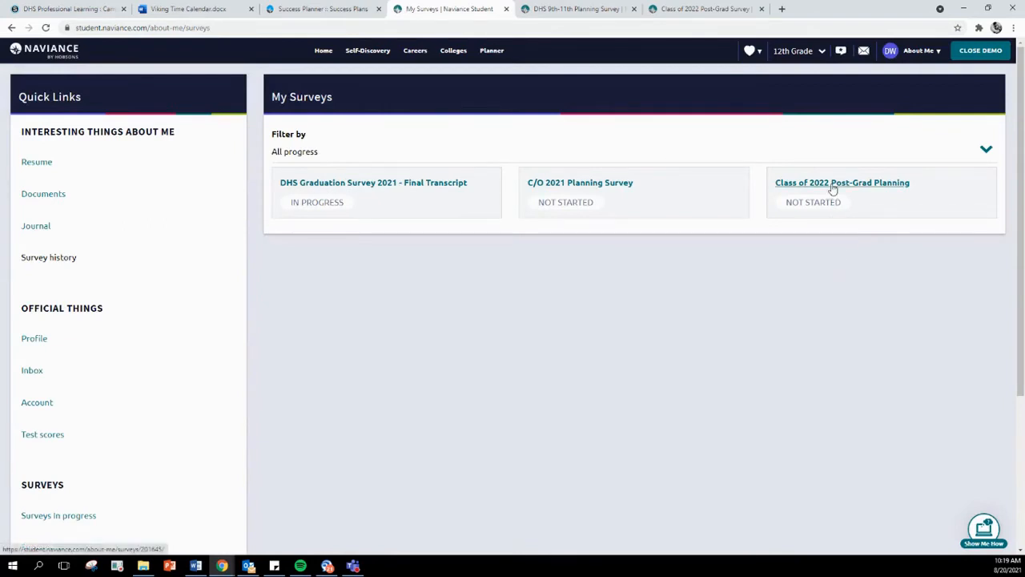
# Step: Open Class of 2022 Post-Grad Planning and scroll its questions down to Post HS Plans
pyautogui.click(842, 183)
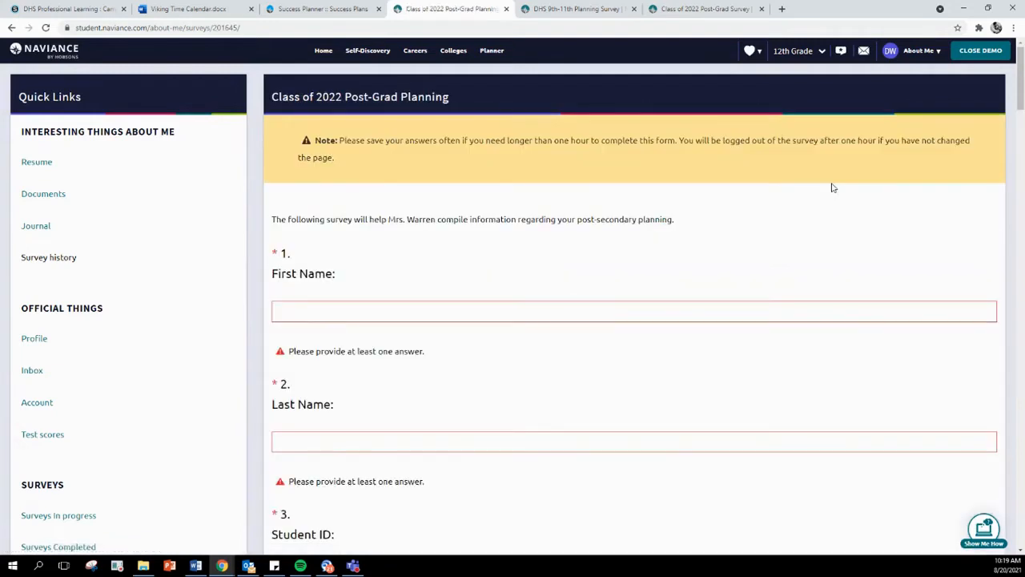
pyautogui.scroll(-3)
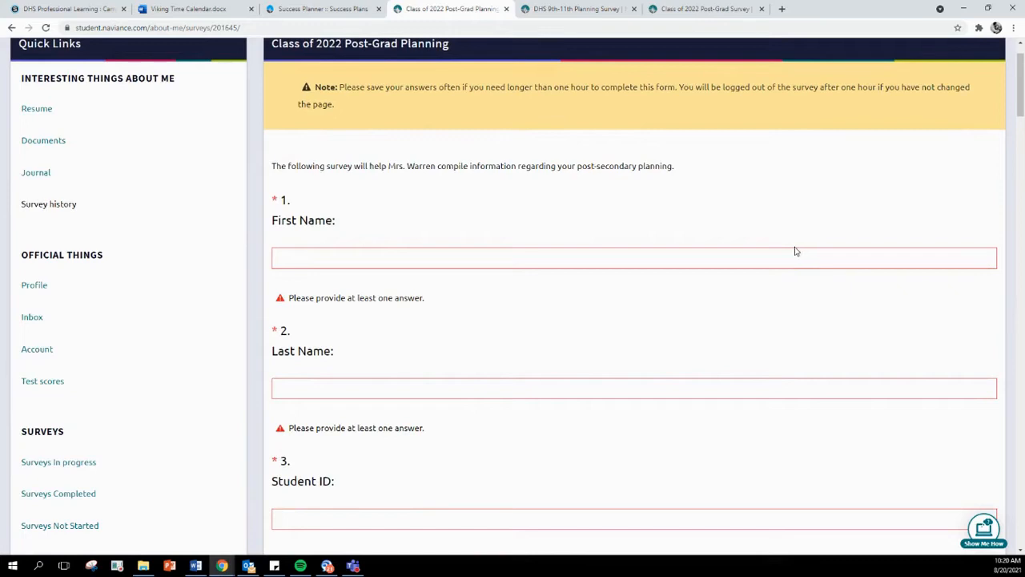
pyautogui.scroll(-3)
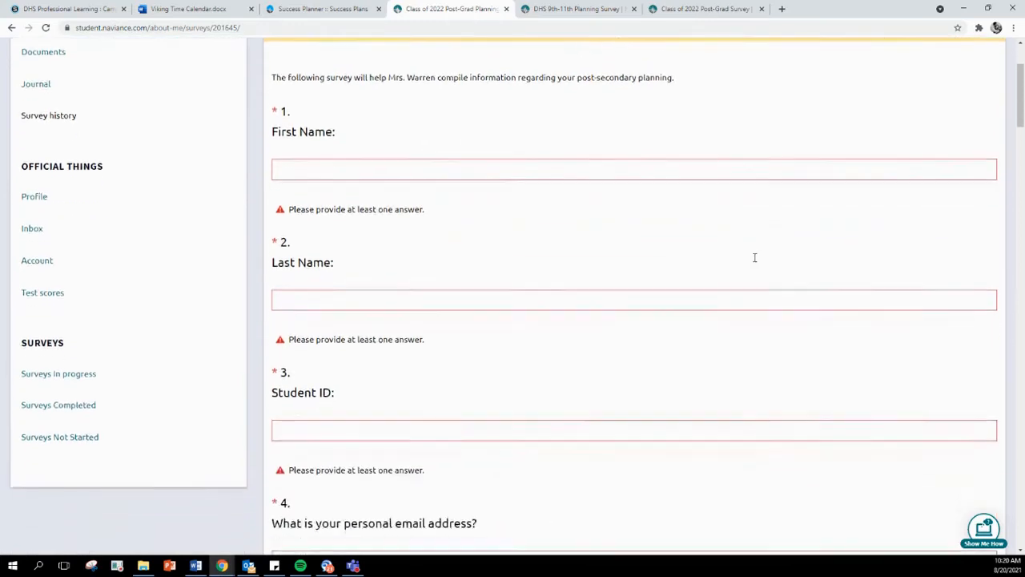
pyautogui.scroll(-3)
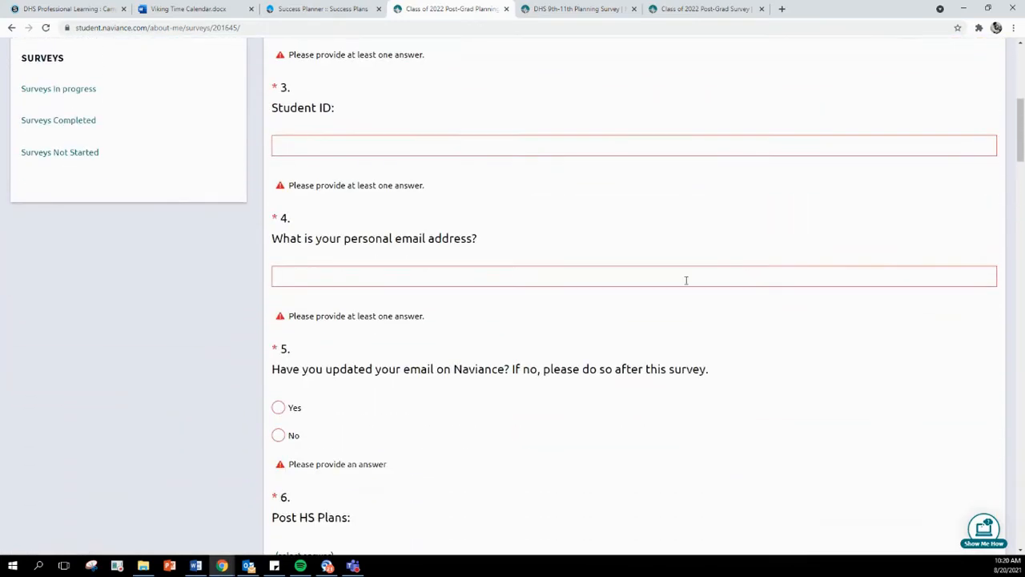
pyautogui.scroll(-3)
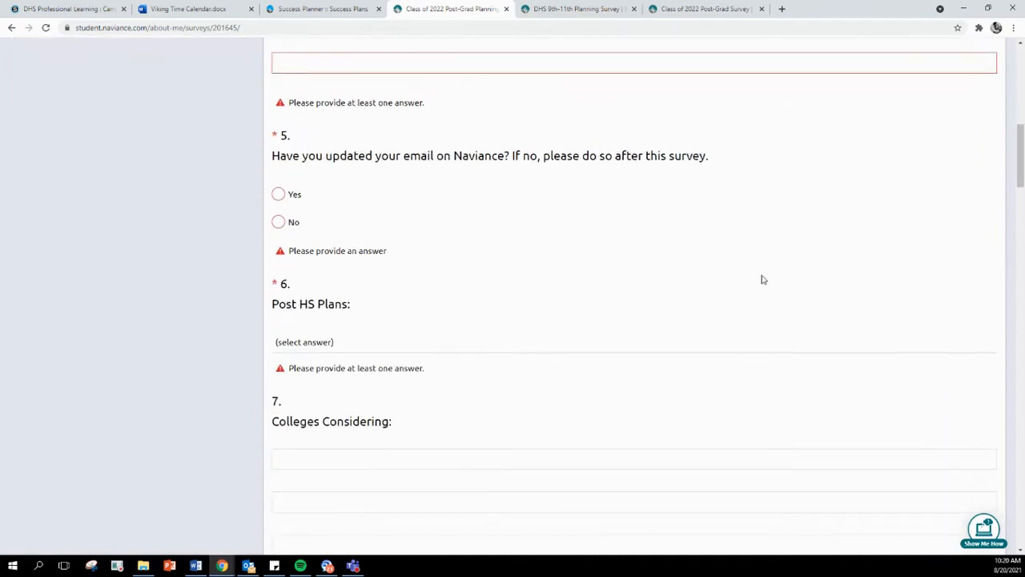
pyautogui.moveTo(436, 187)
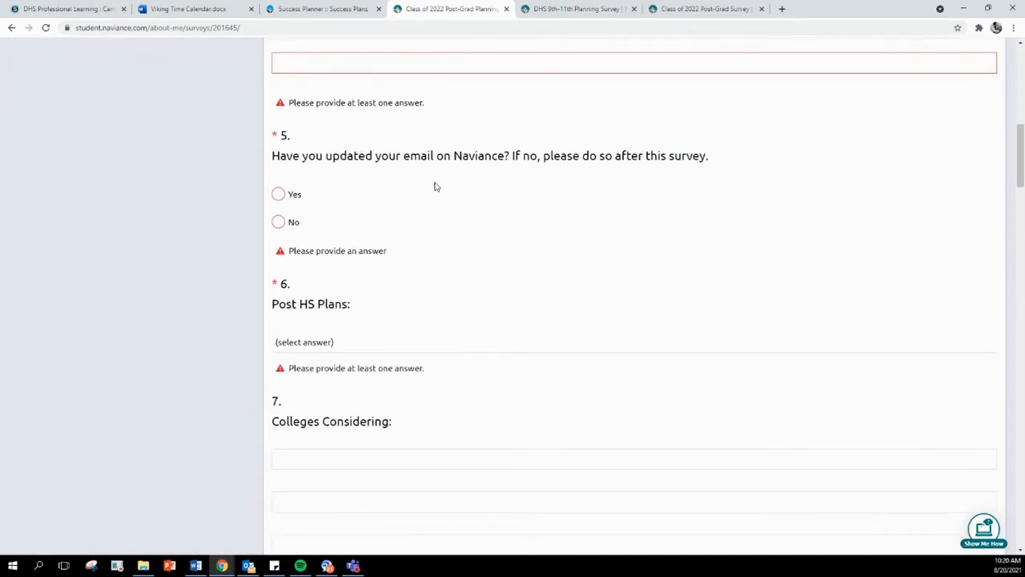
pyautogui.moveTo(486, 180)
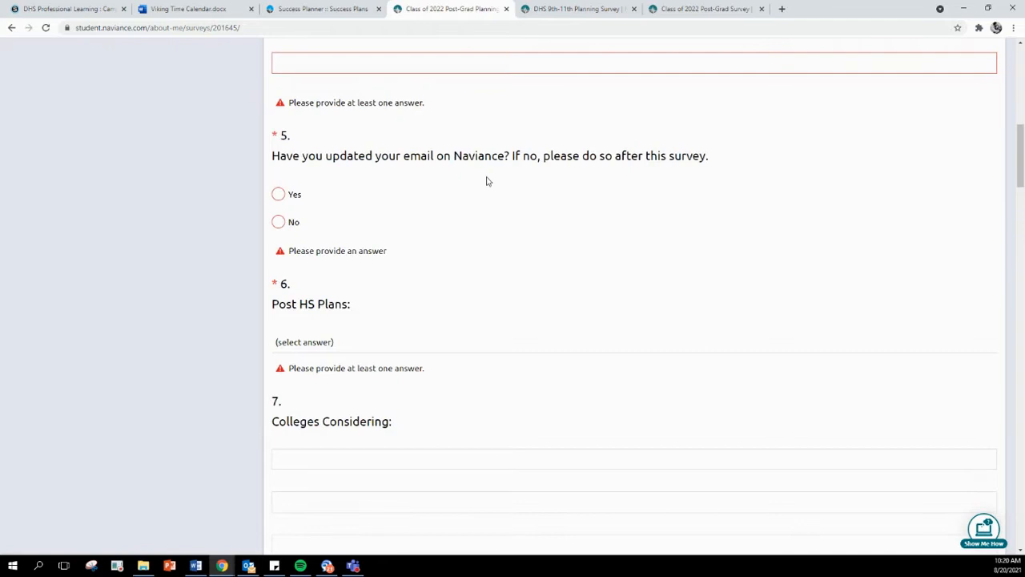
pyautogui.scroll(-3)
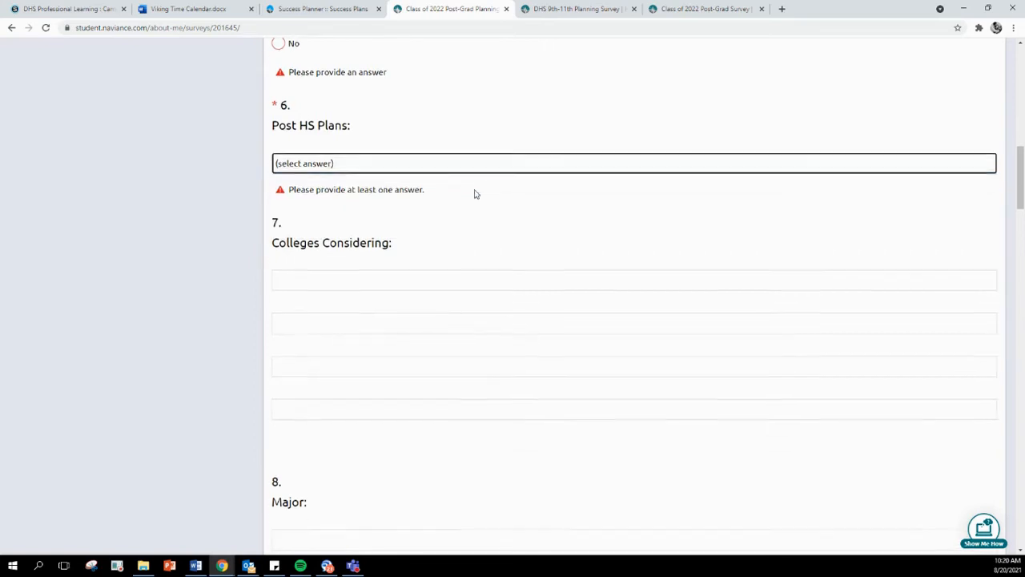
pyautogui.scroll(-3)
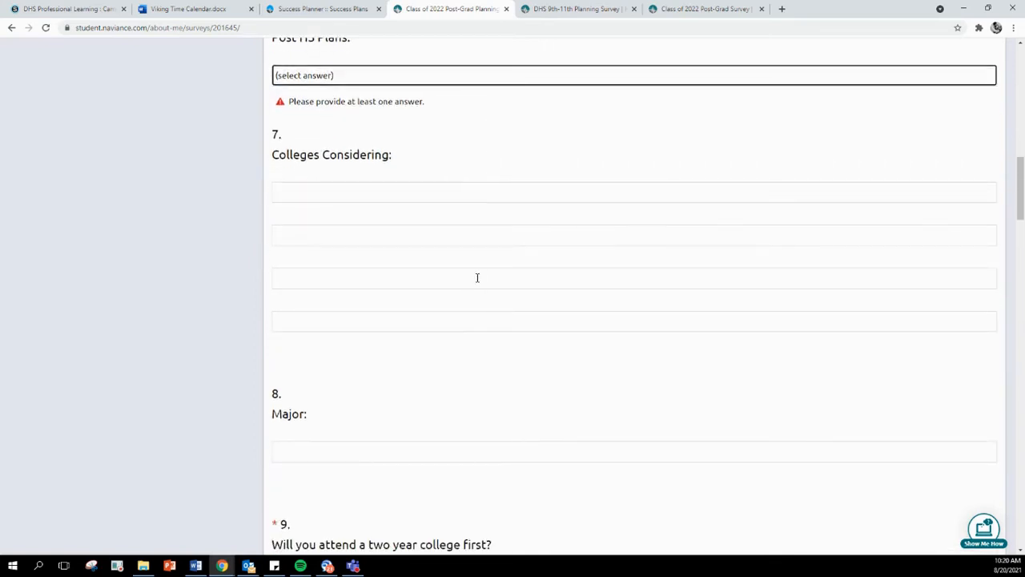
pyautogui.scroll(-3)
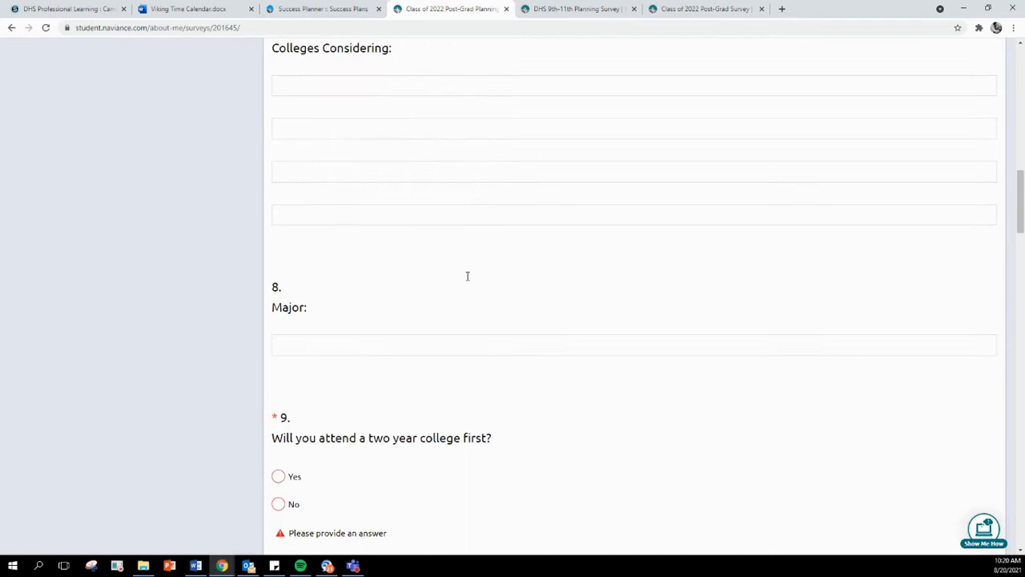
pyautogui.scroll(-3)
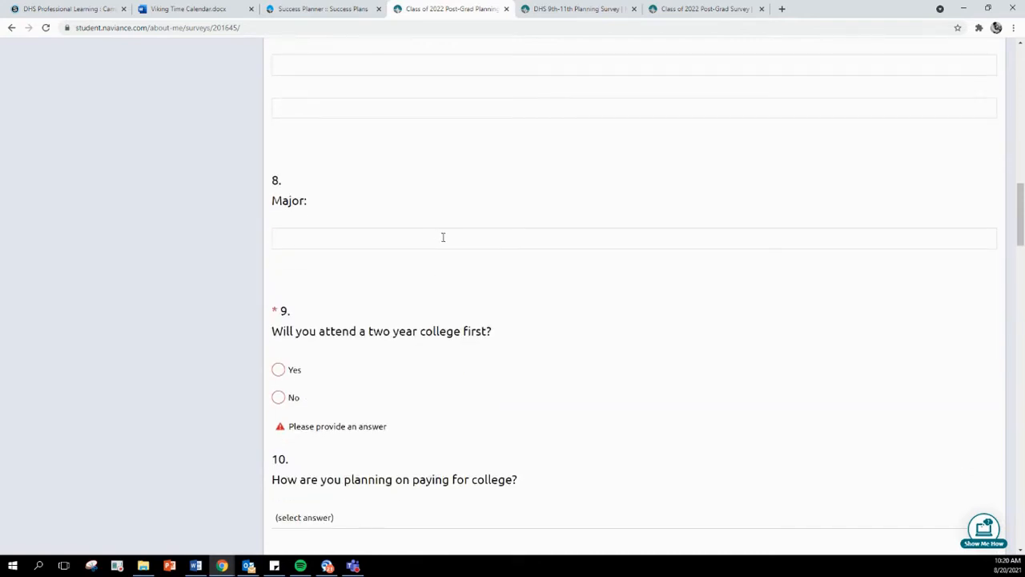
pyautogui.scroll(-3)
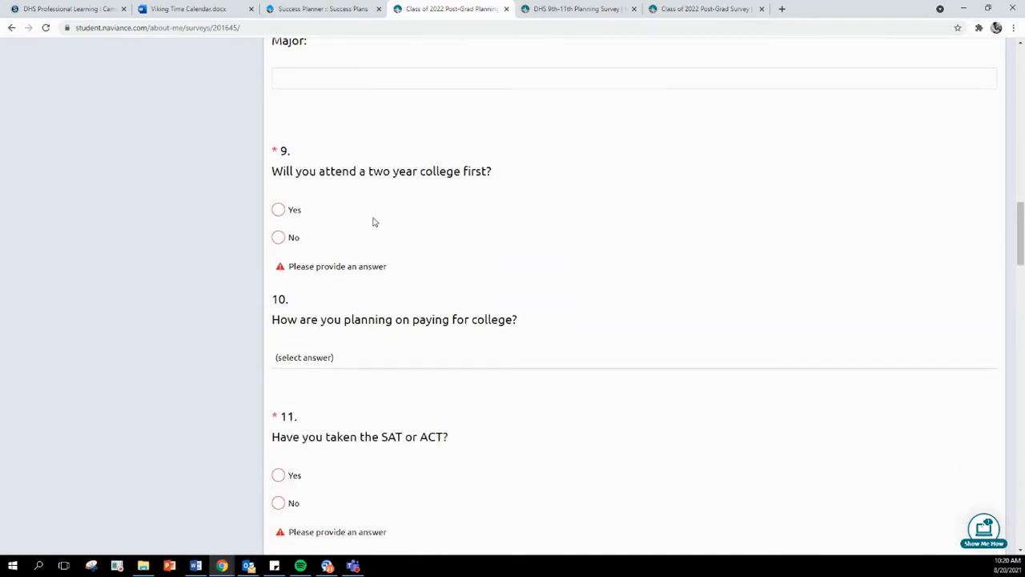
pyautogui.moveTo(416, 191)
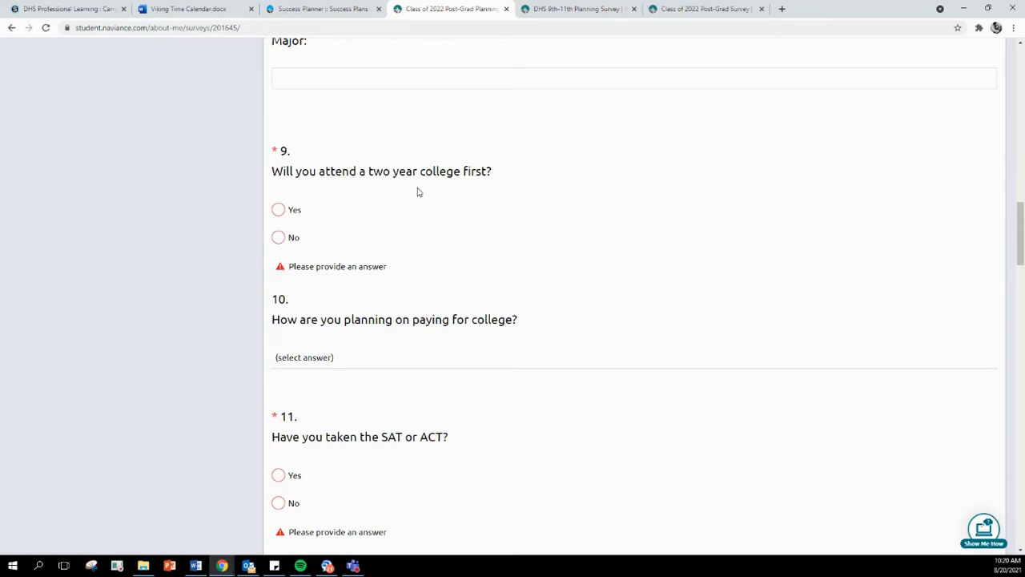
pyautogui.moveTo(387, 205)
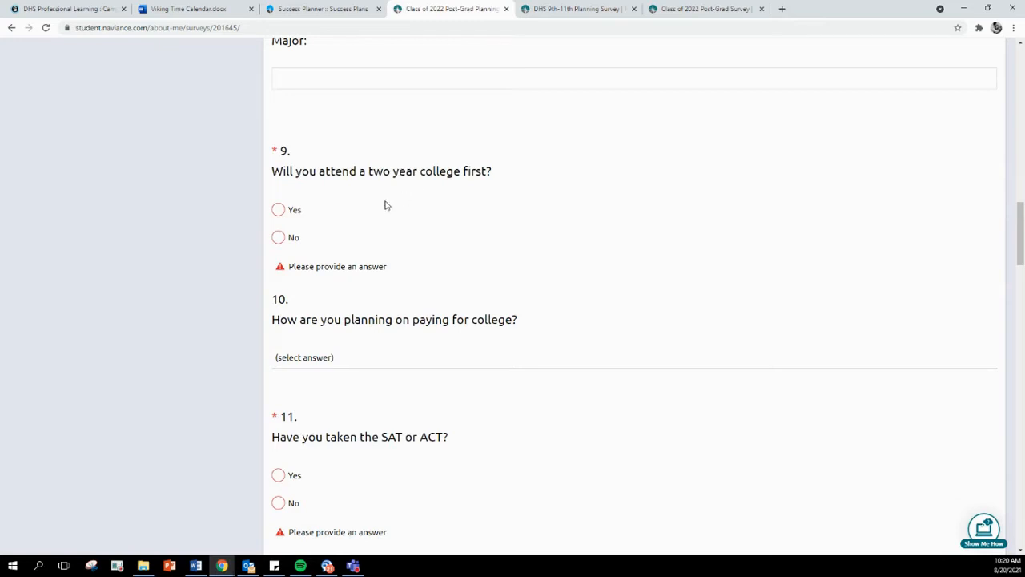
pyautogui.scroll(-3)
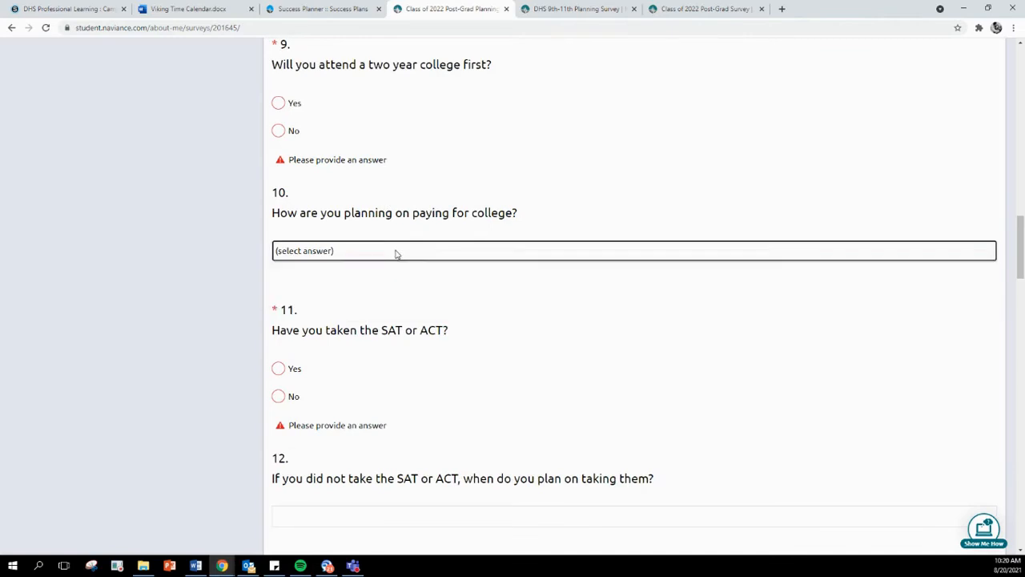
pyautogui.scroll(-3)
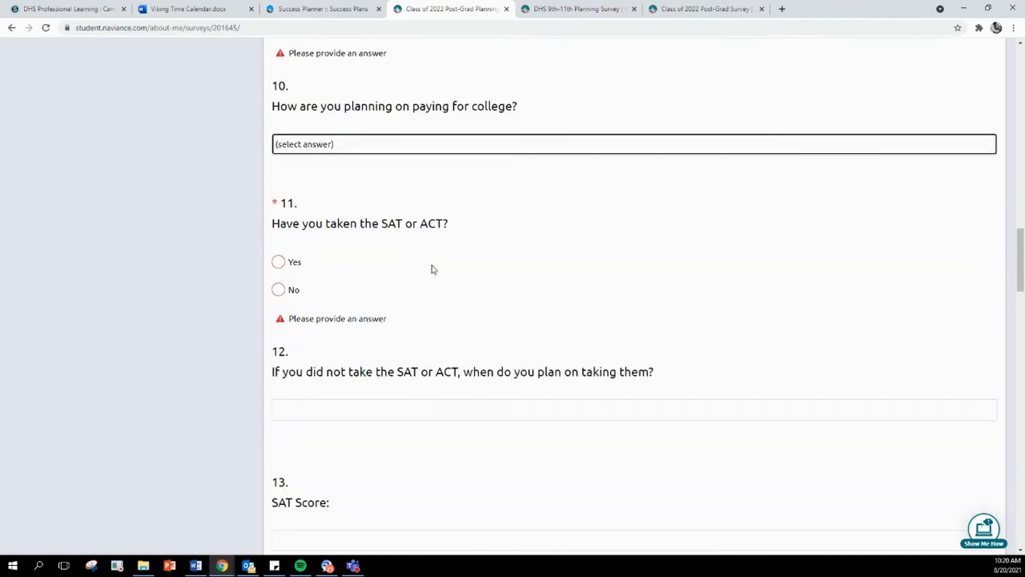
pyautogui.scroll(-3)
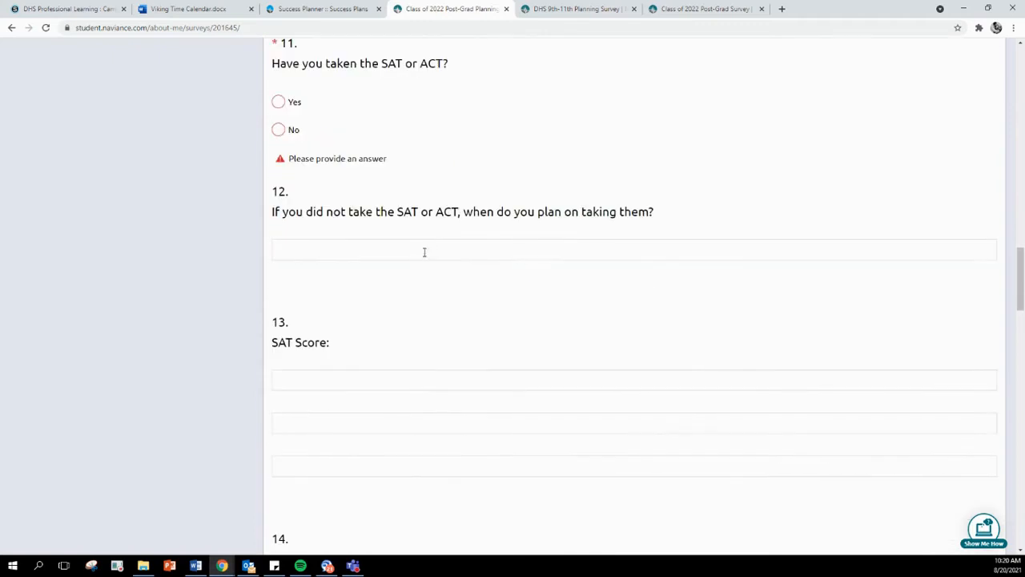
pyautogui.scroll(-3)
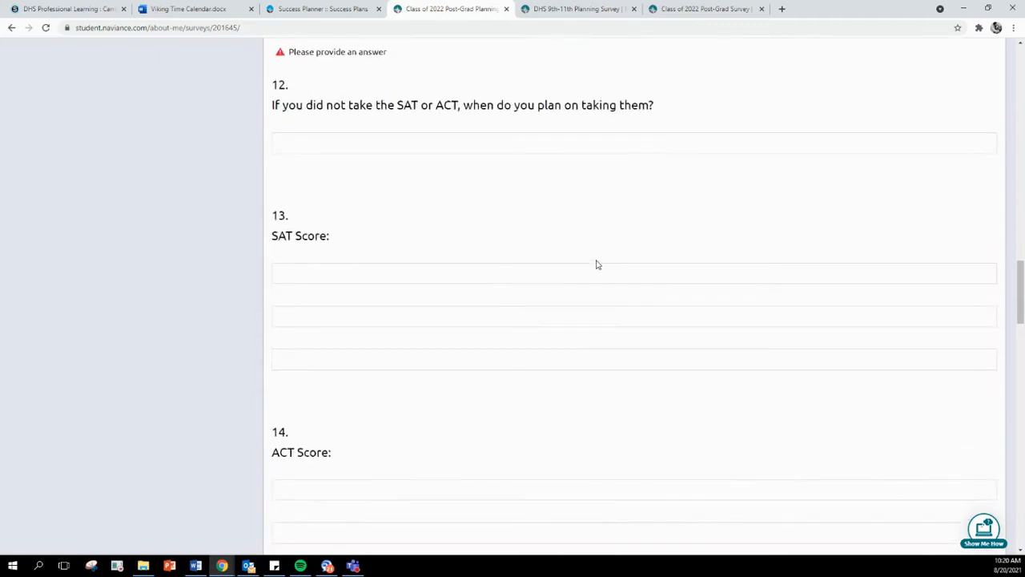
pyautogui.scroll(-3)
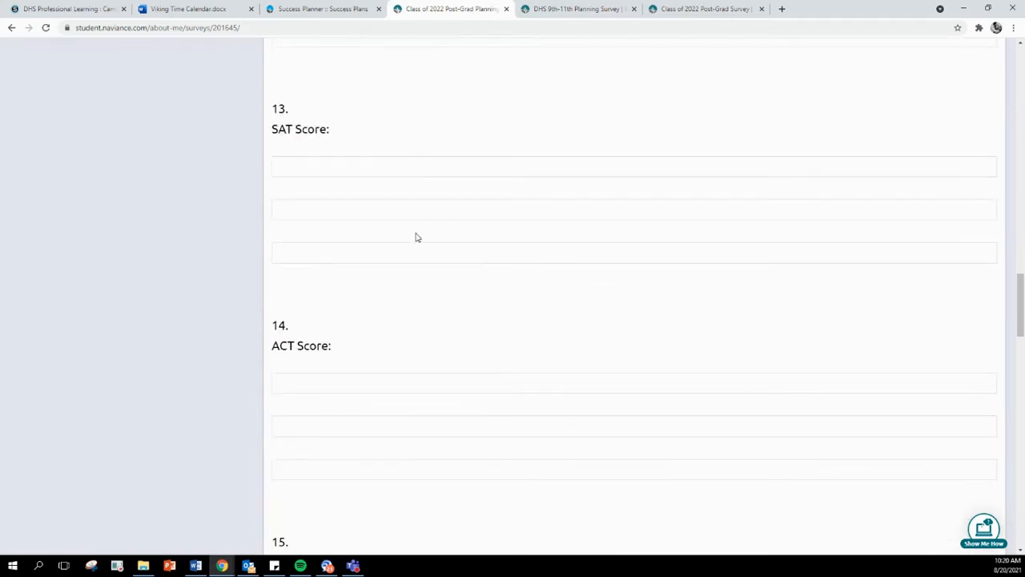
pyautogui.scroll(-3)
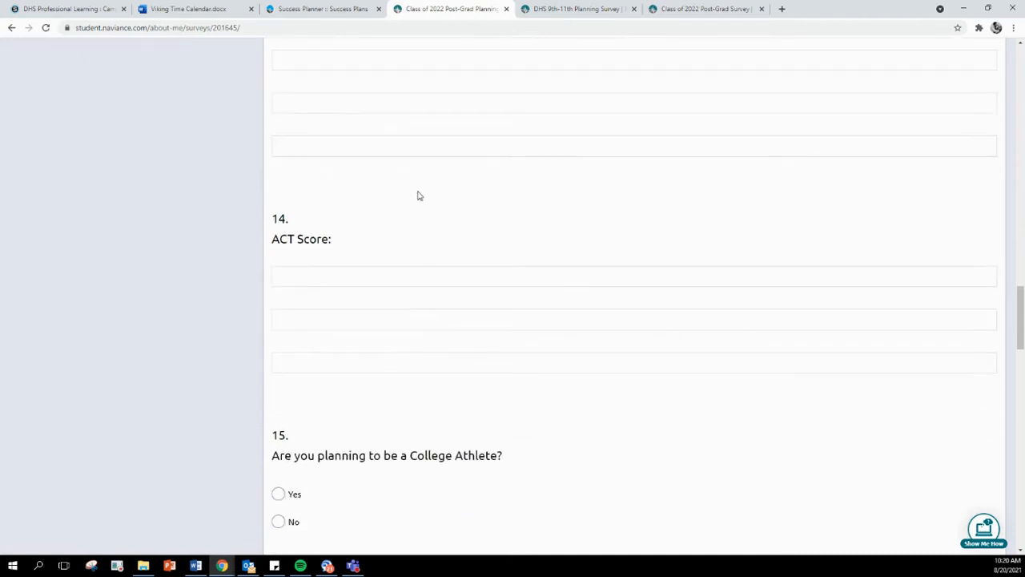
pyautogui.scroll(-3)
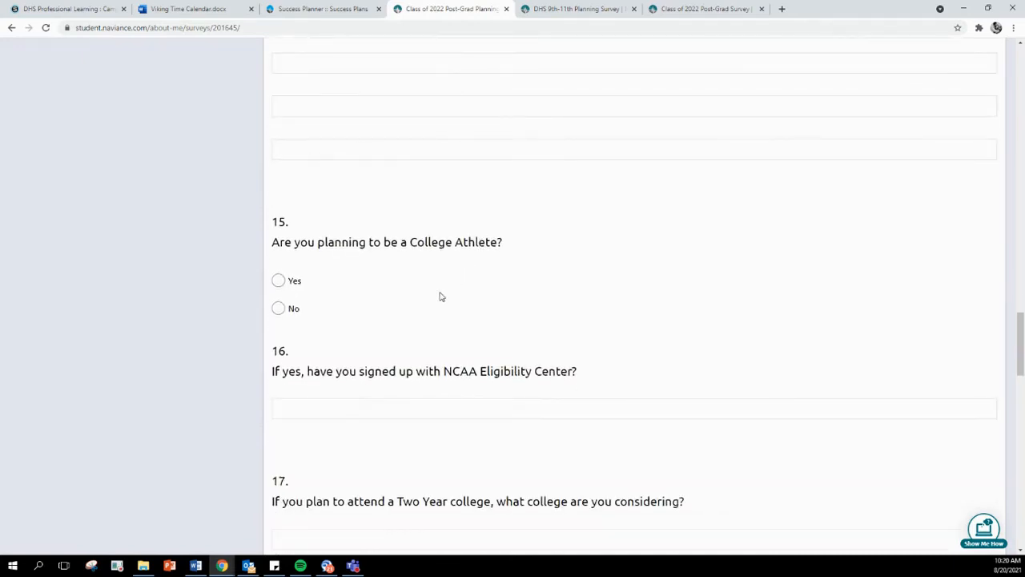
pyautogui.scroll(-3)
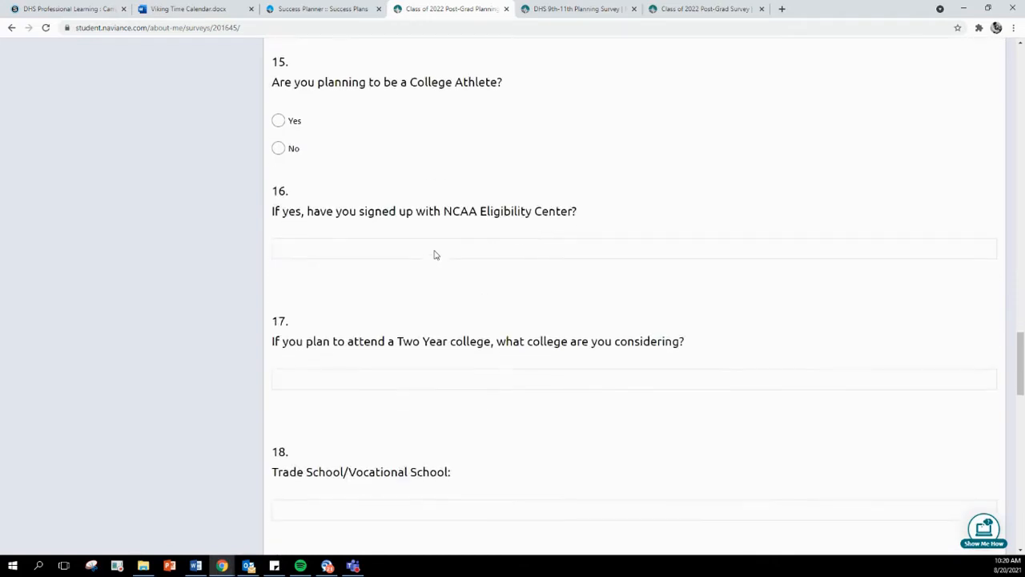
pyautogui.scroll(-3)
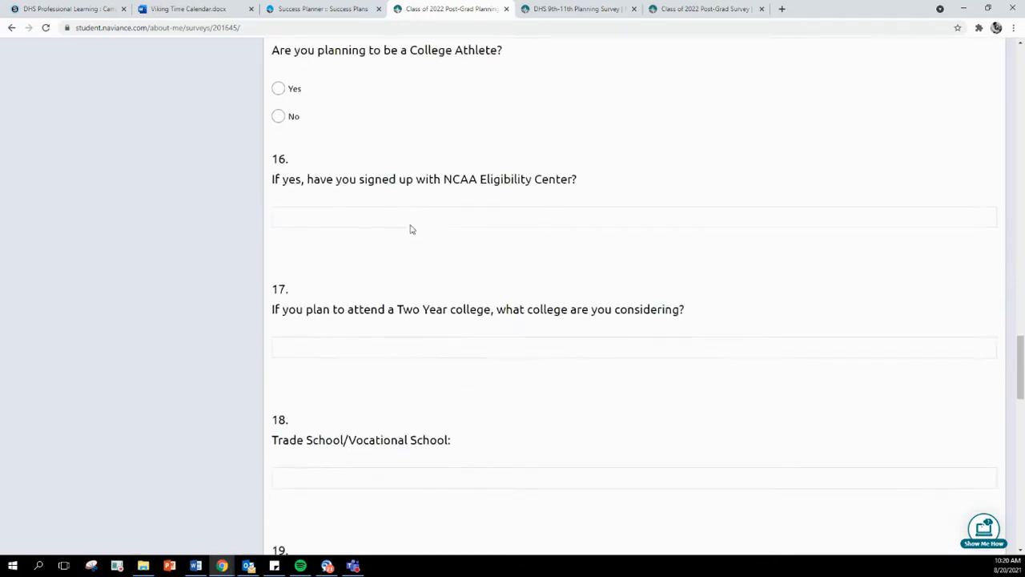
pyautogui.scroll(-3)
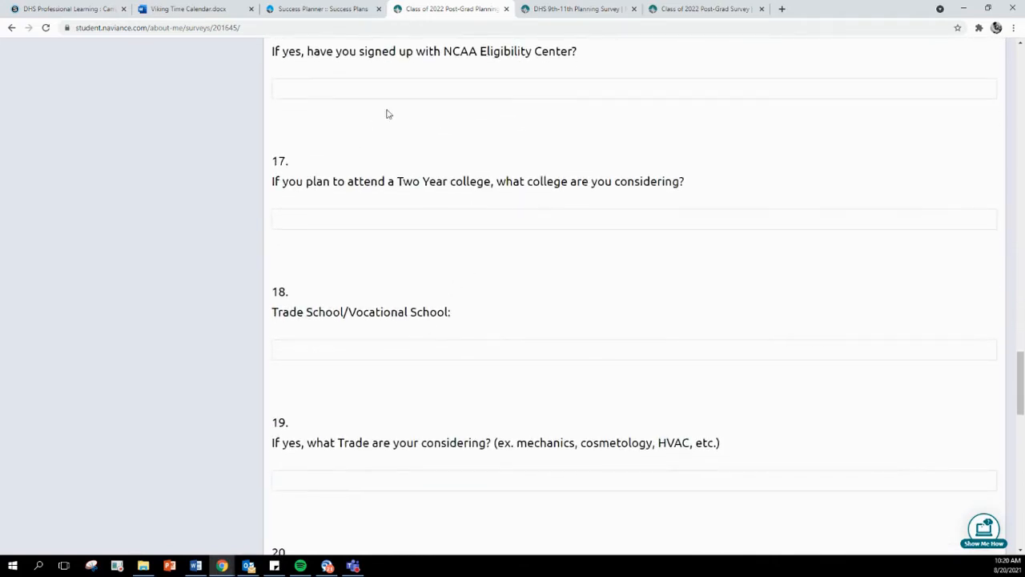
pyautogui.scroll(-3)
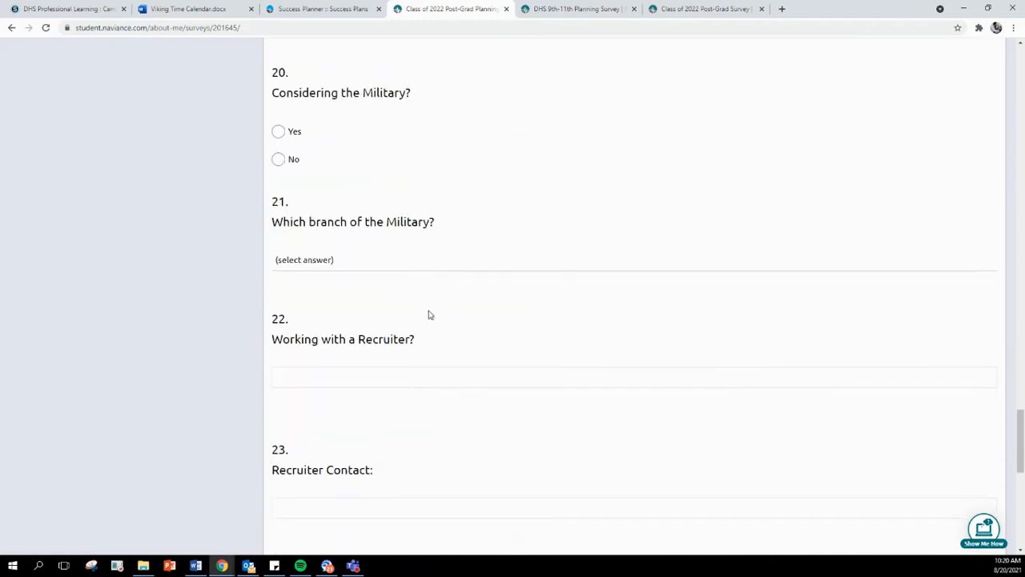
pyautogui.scroll(-3)
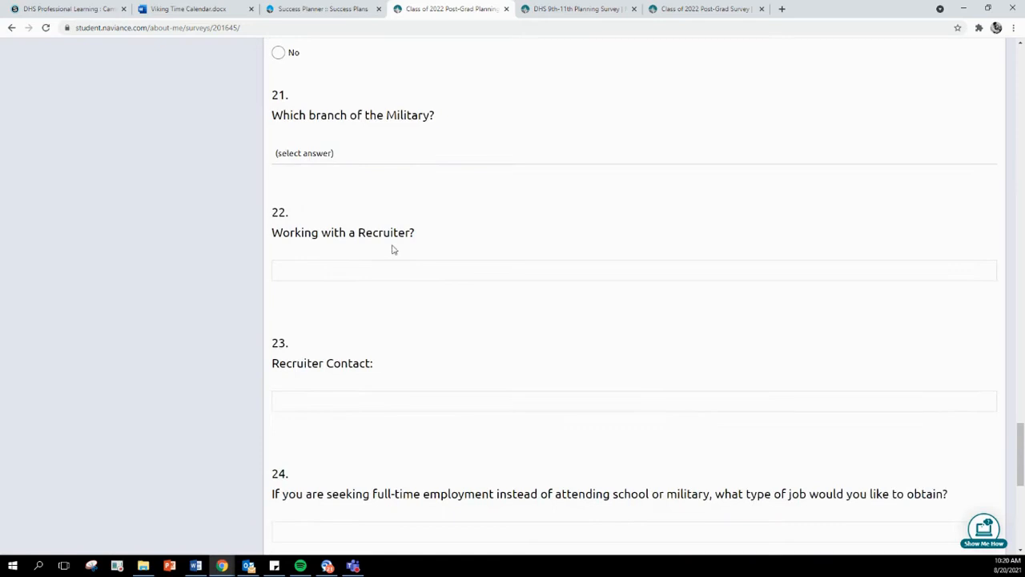
pyautogui.scroll(-3)
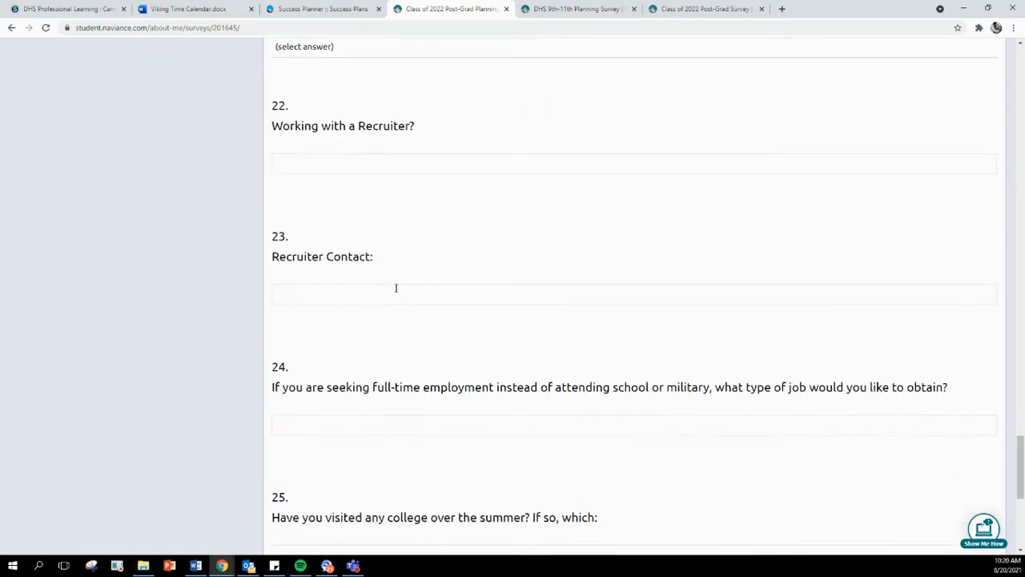
pyautogui.scroll(-3)
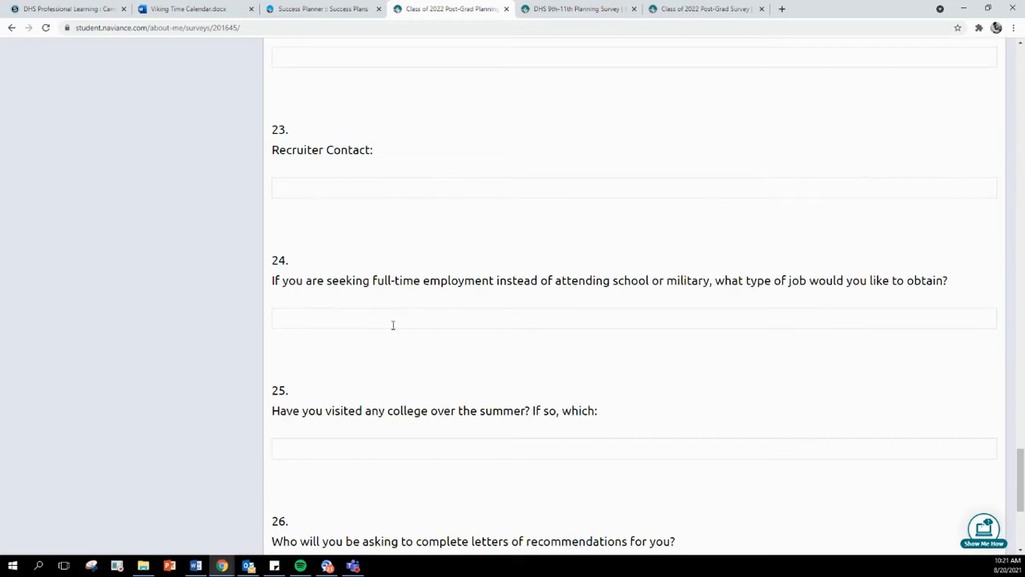
pyautogui.moveTo(408, 321)
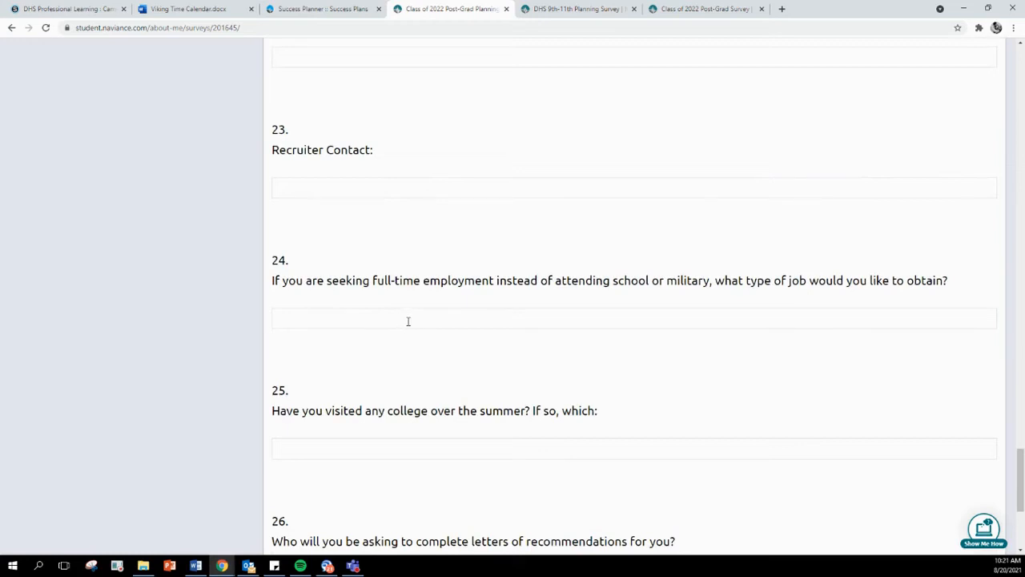
pyautogui.moveTo(427, 304)
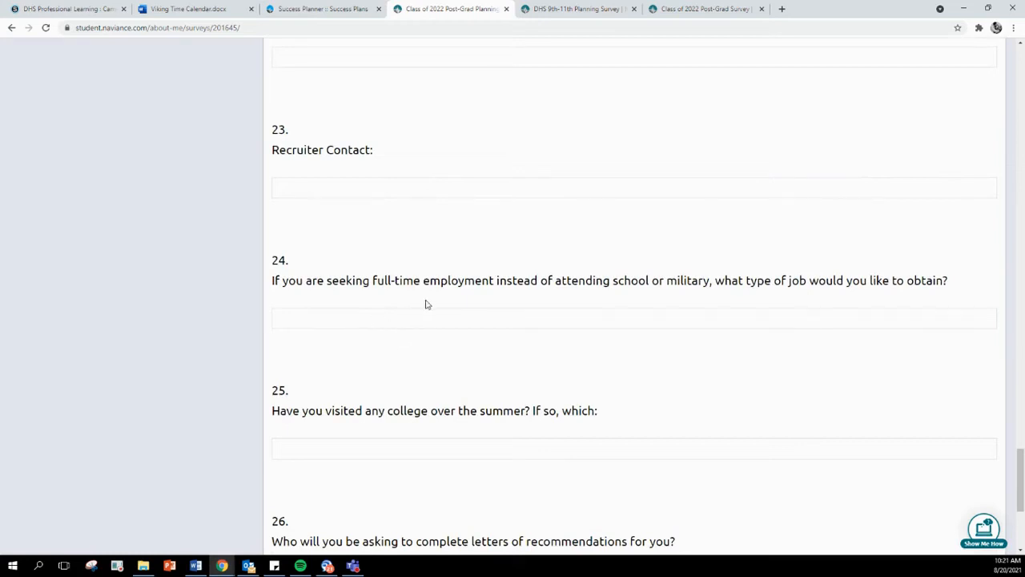
pyautogui.scroll(-3)
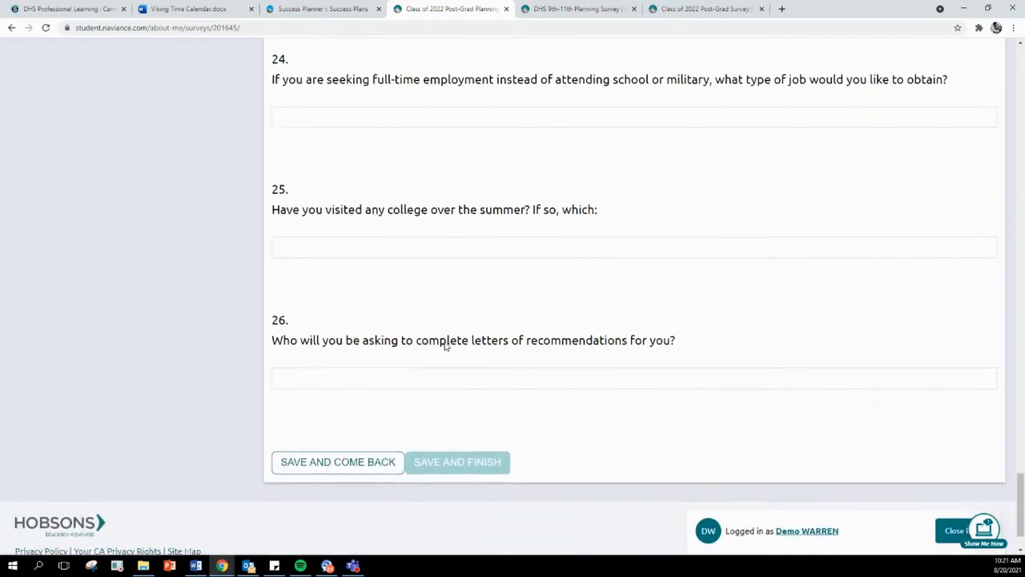
pyautogui.scroll(-3)
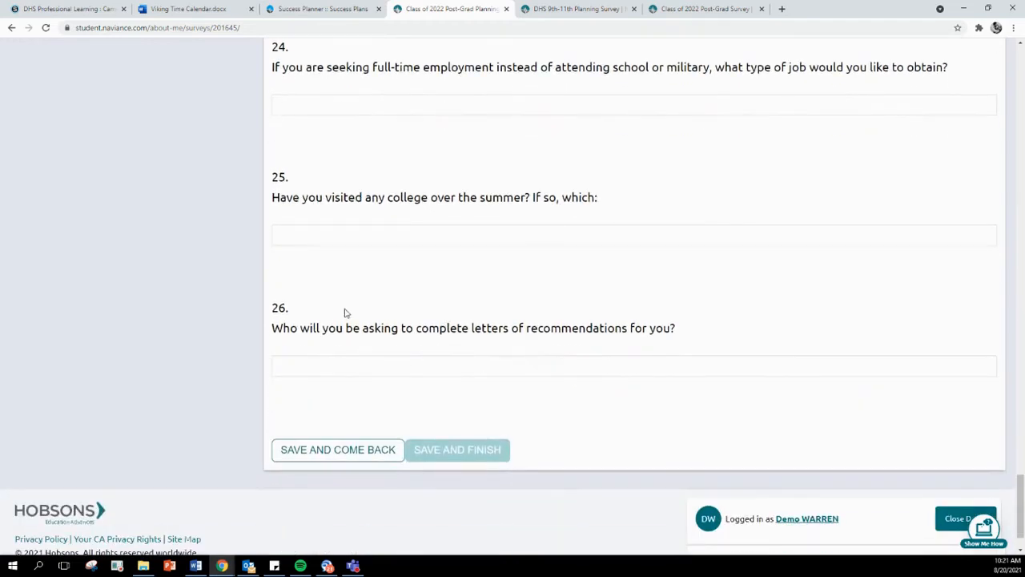
pyautogui.moveTo(428, 260)
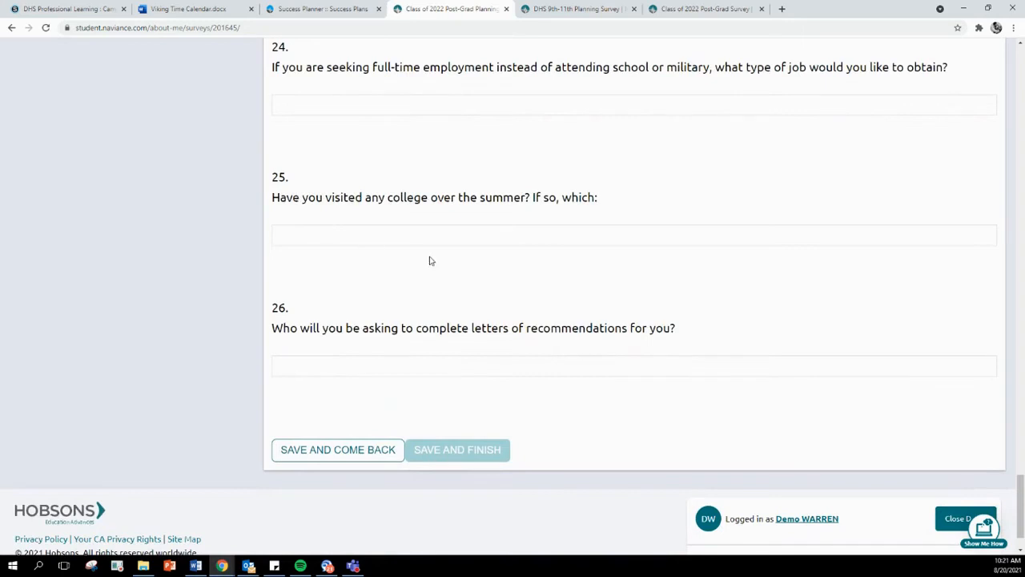
pyautogui.moveTo(448, 340)
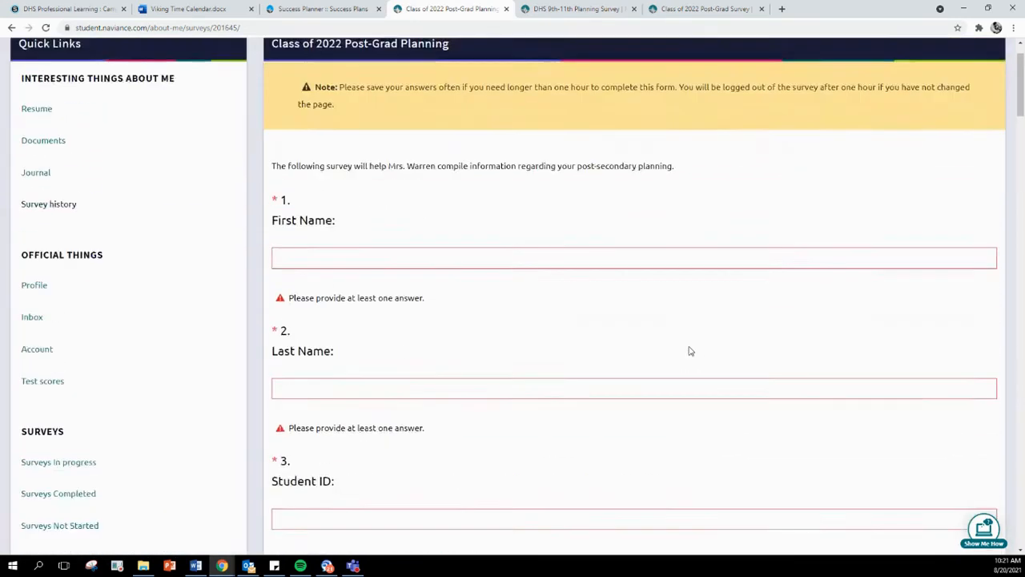
# Step: Switch the student view to 11th Grade and bring up the account menu
pyautogui.click(796, 51)
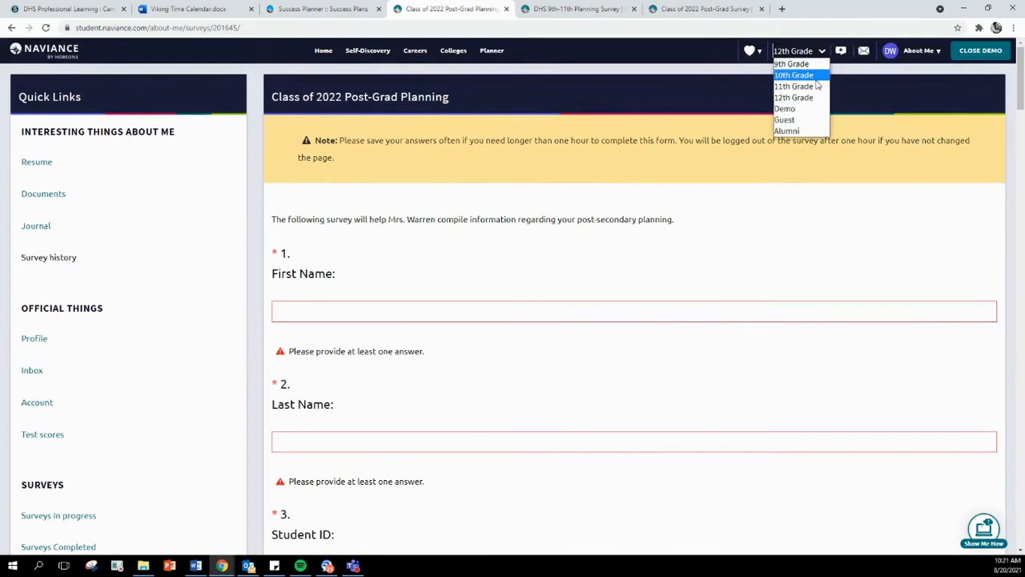
pyautogui.click(792, 86)
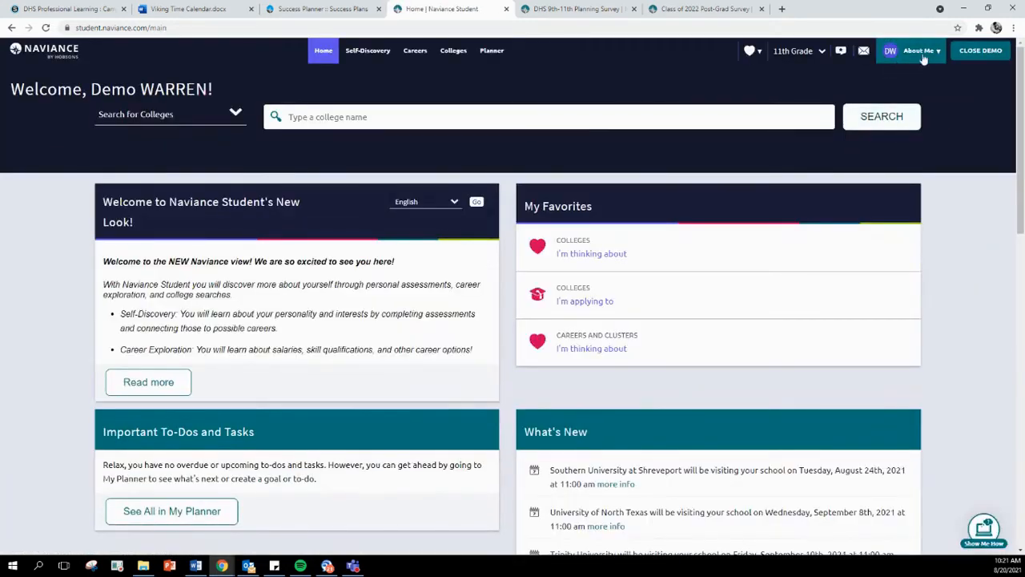
pyautogui.click(919, 51)
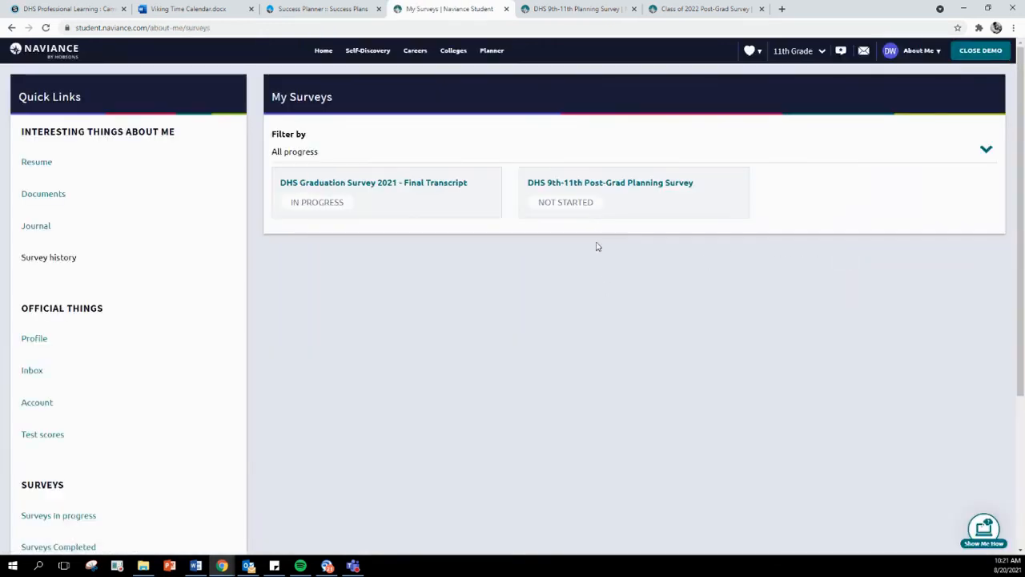
pyautogui.moveTo(609, 183)
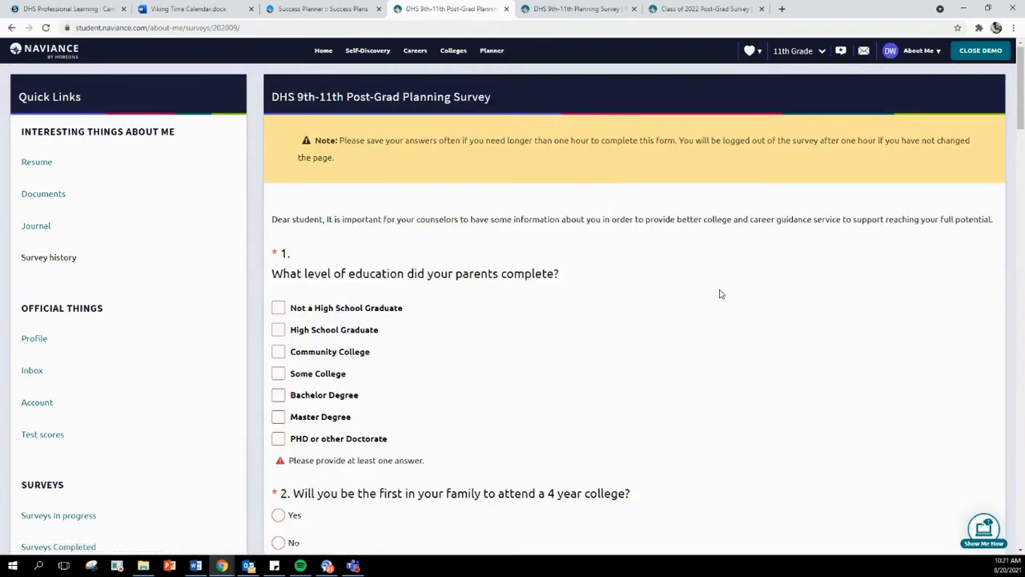
pyautogui.scroll(-3)
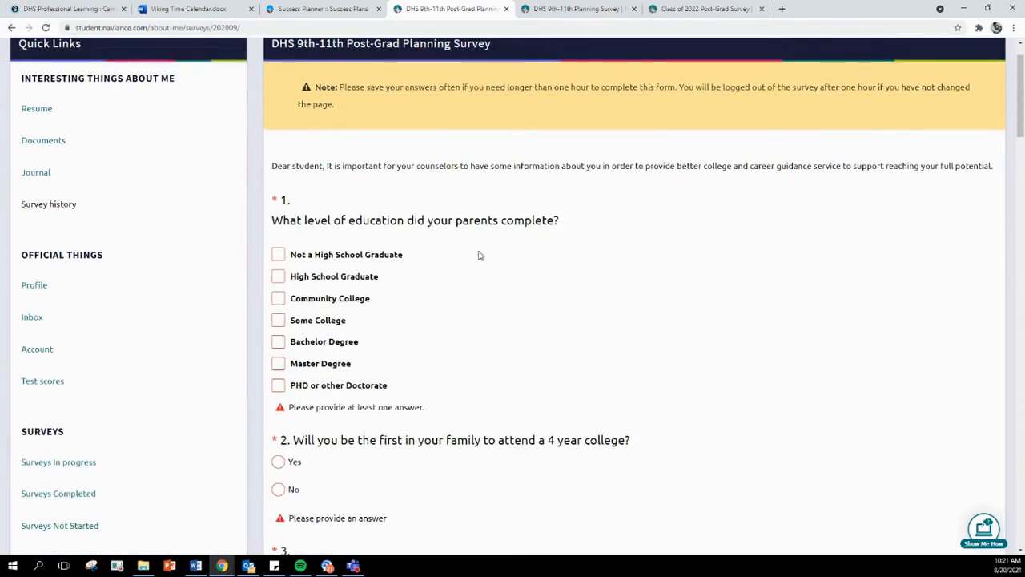
pyautogui.scroll(-3)
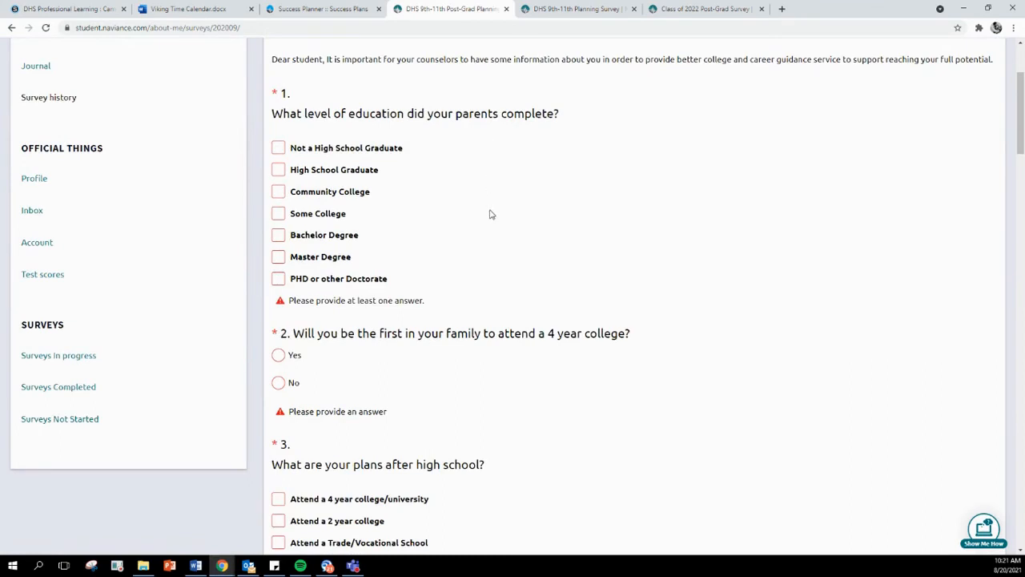
pyautogui.scroll(-3)
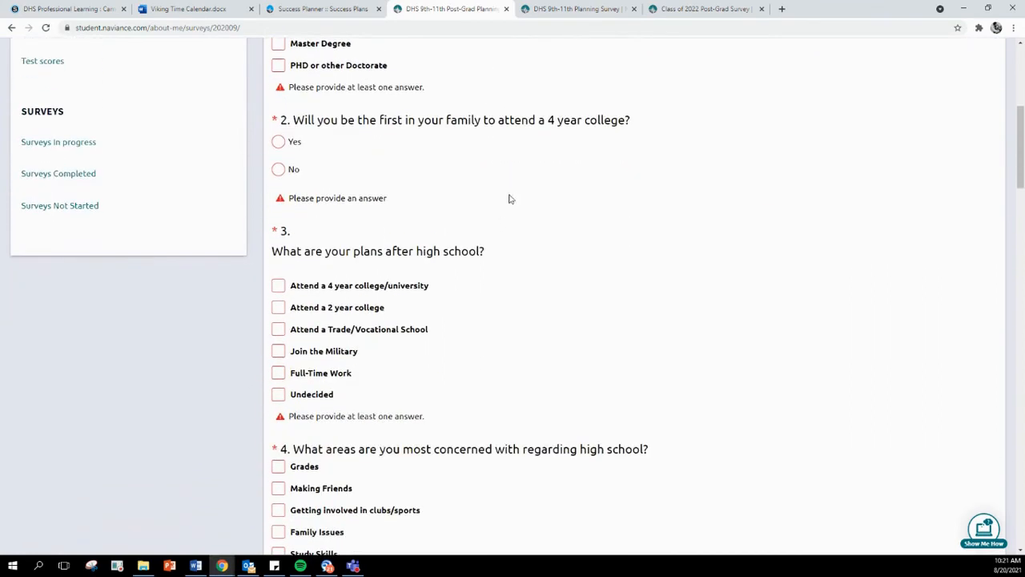
pyautogui.scroll(-3)
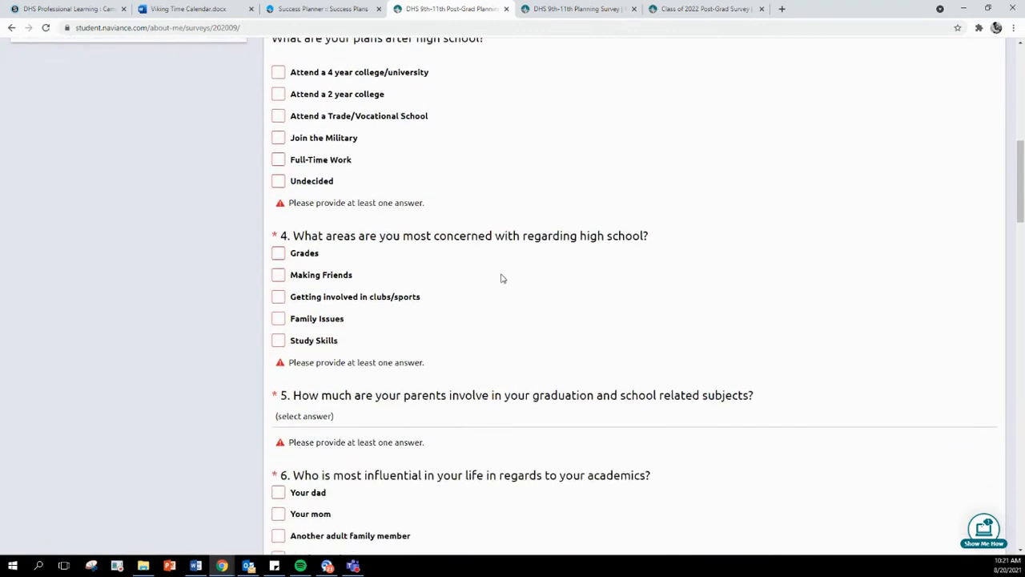
pyautogui.moveTo(495, 260)
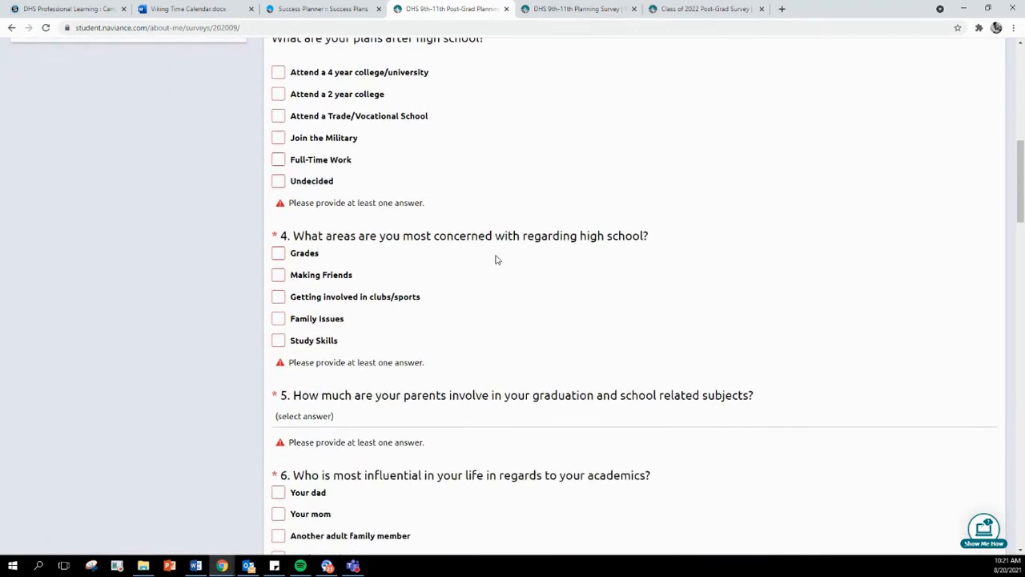
pyautogui.scroll(-3)
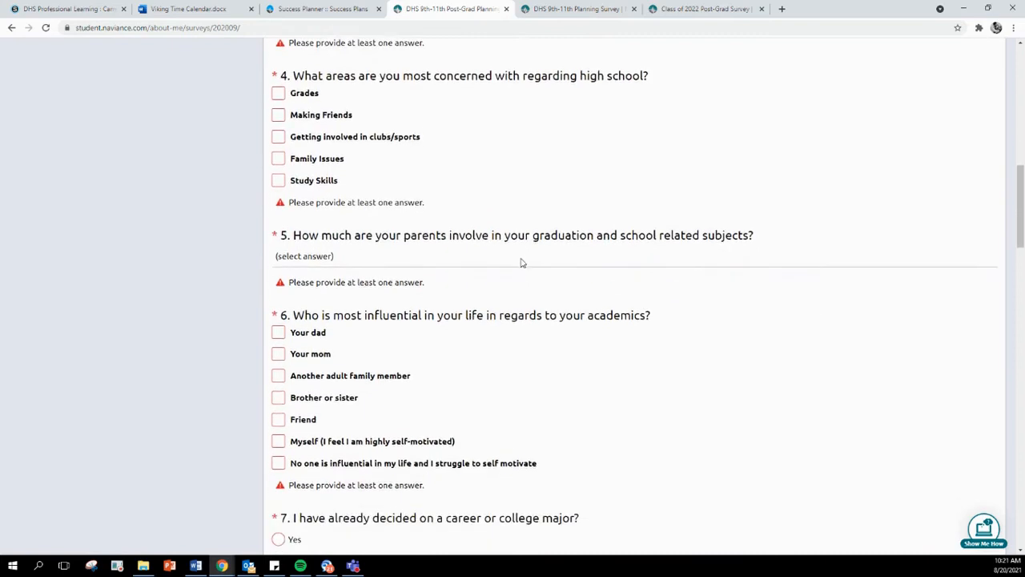
pyautogui.scroll(-3)
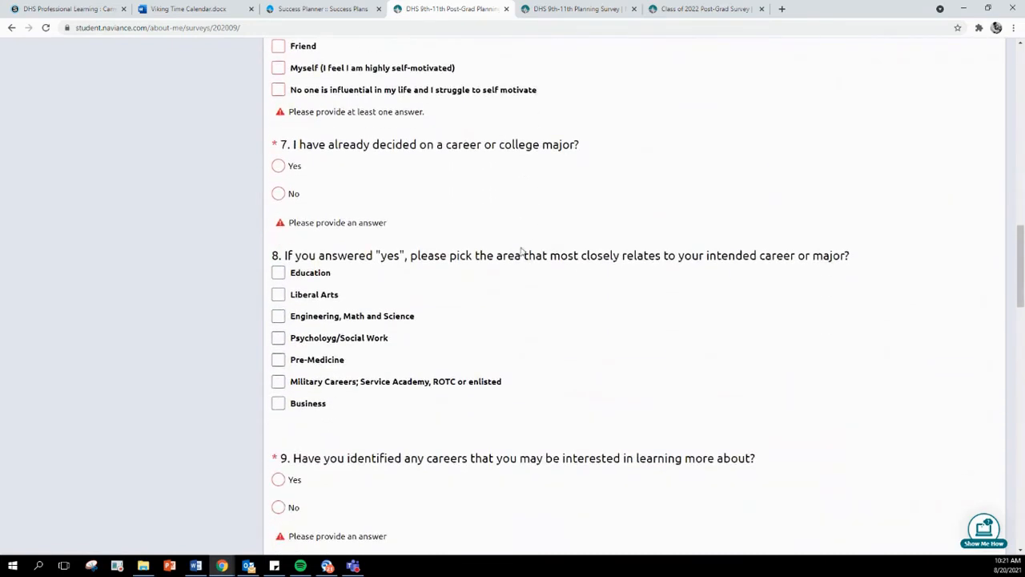
pyautogui.scroll(-3)
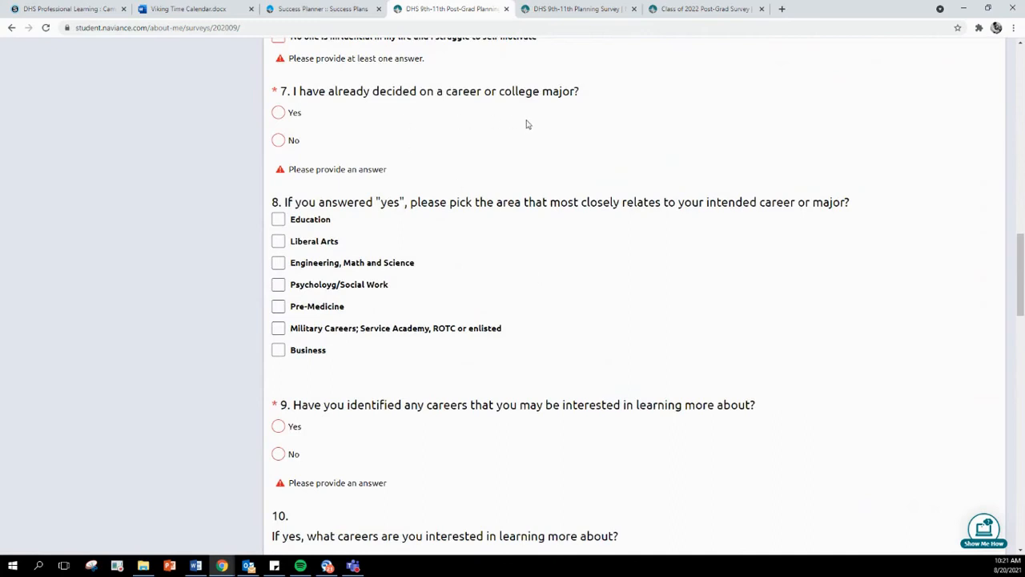
pyautogui.moveTo(451, 128)
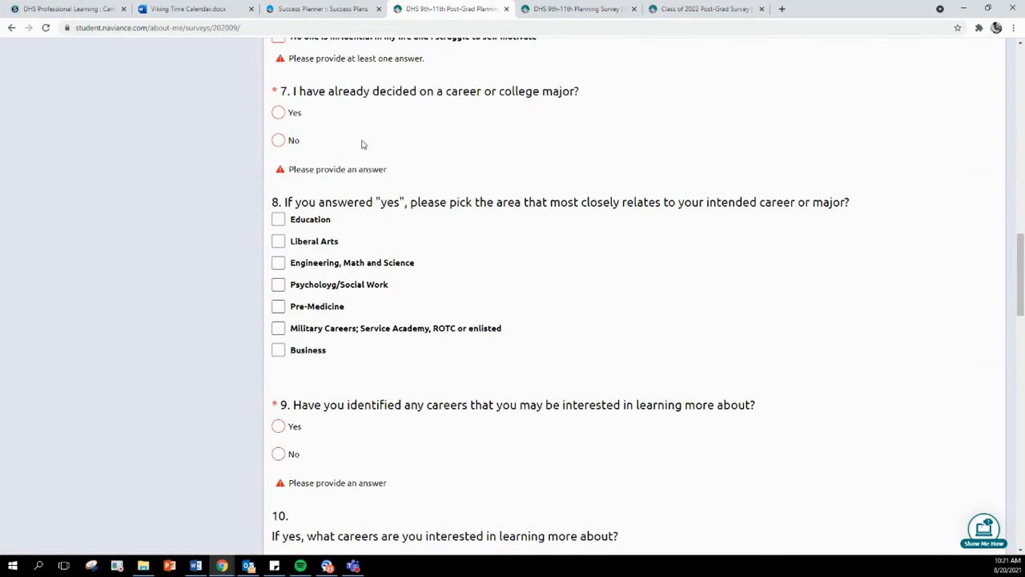
pyautogui.scroll(-3)
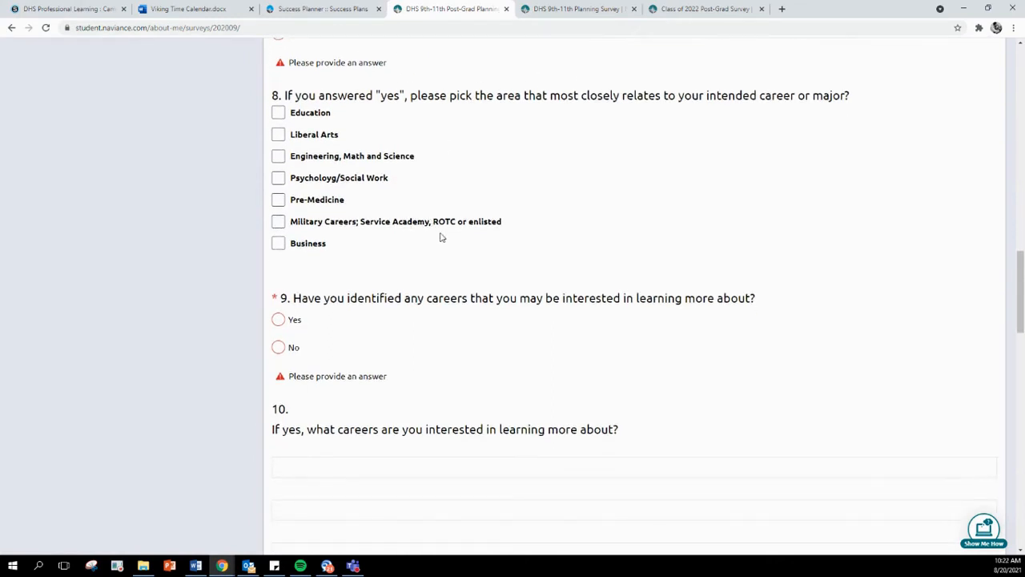
pyautogui.scroll(-3)
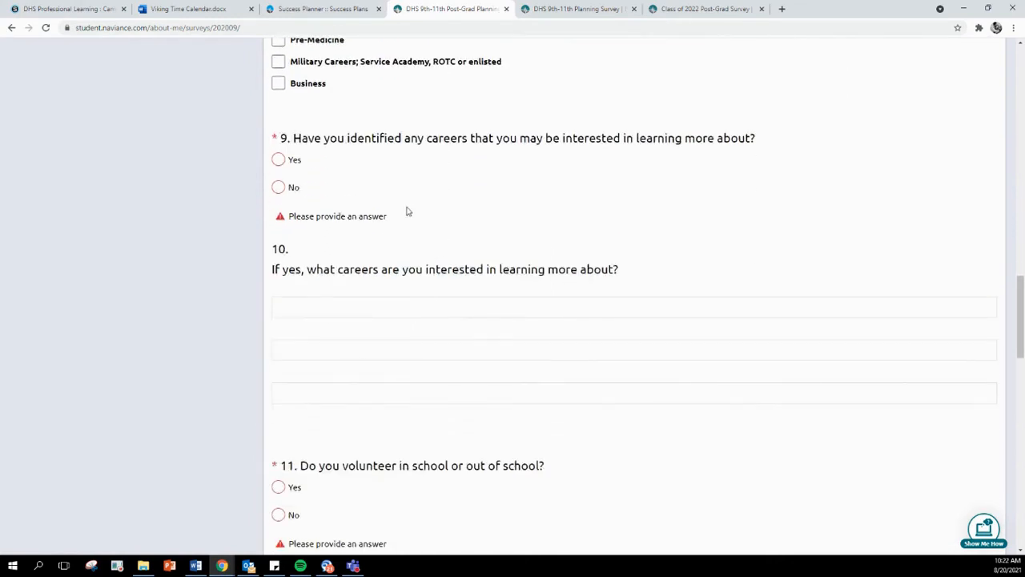
pyautogui.moveTo(490, 177)
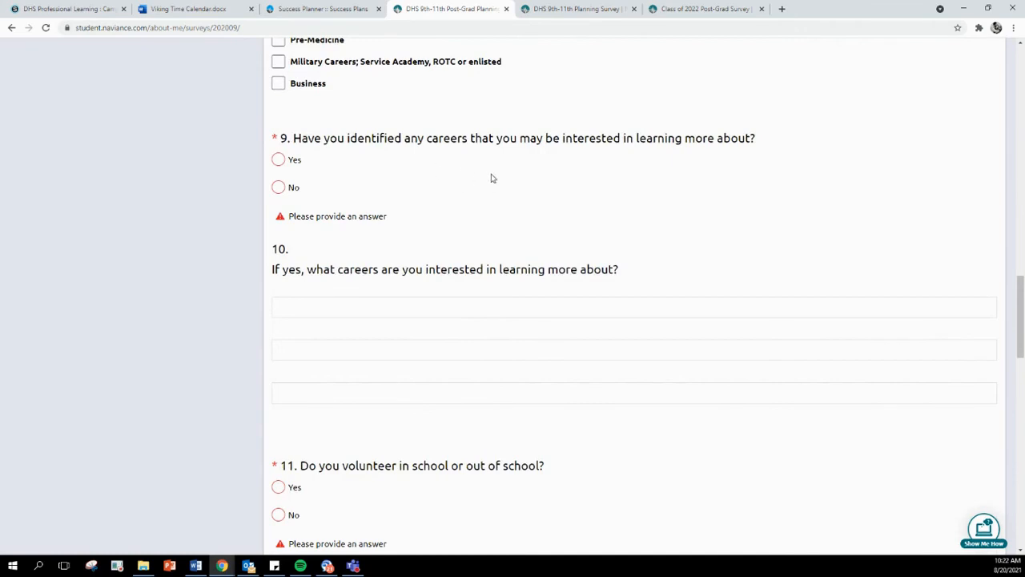
pyautogui.scroll(-3)
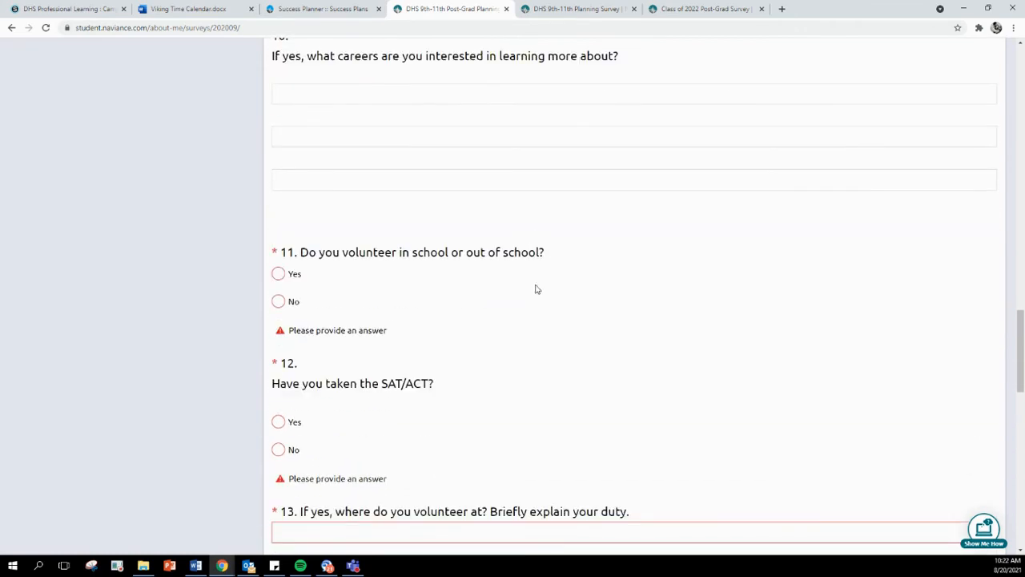
pyautogui.scroll(-3)
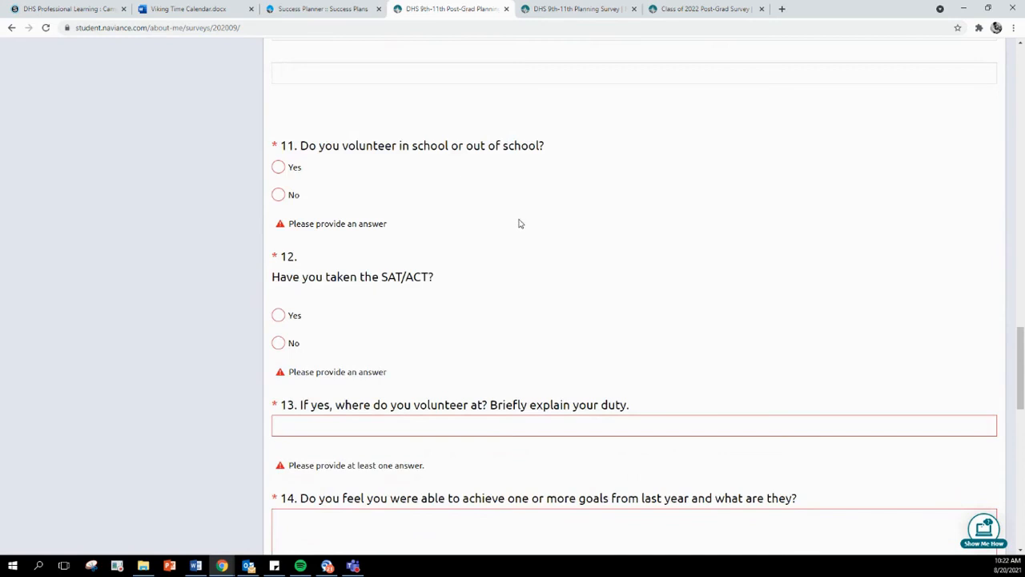
pyautogui.scroll(-3)
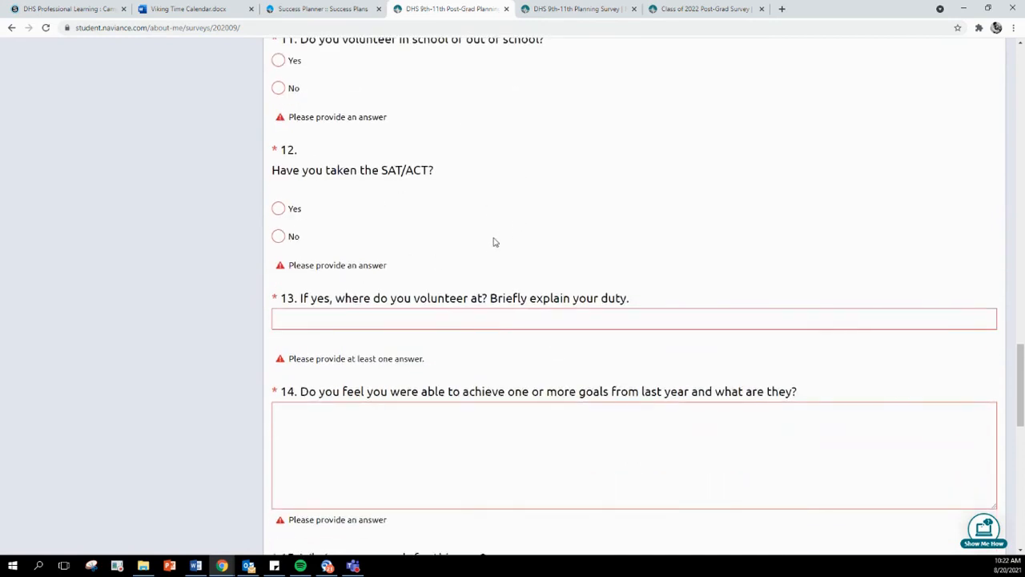
pyautogui.scroll(-3)
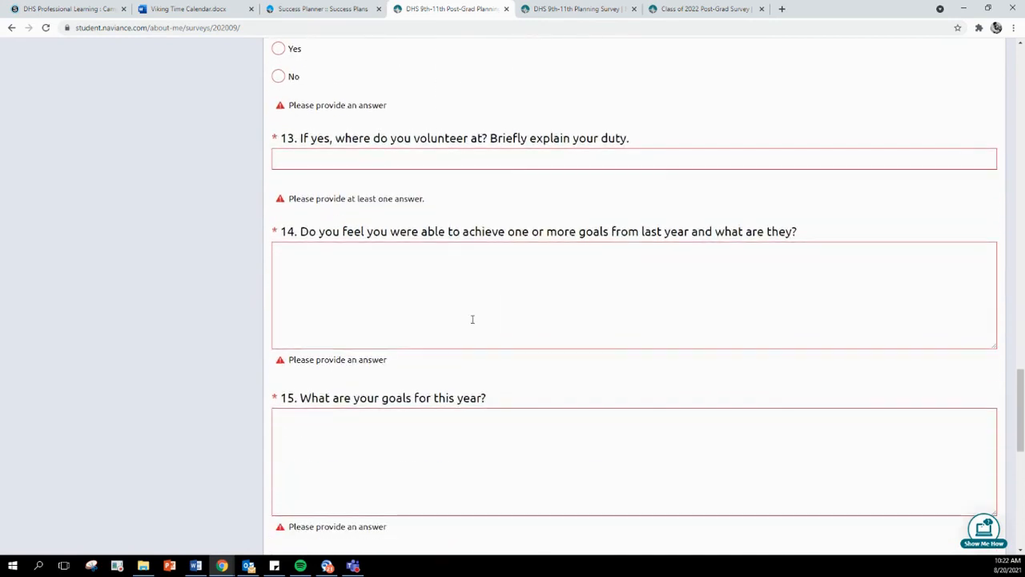
pyautogui.scroll(-3)
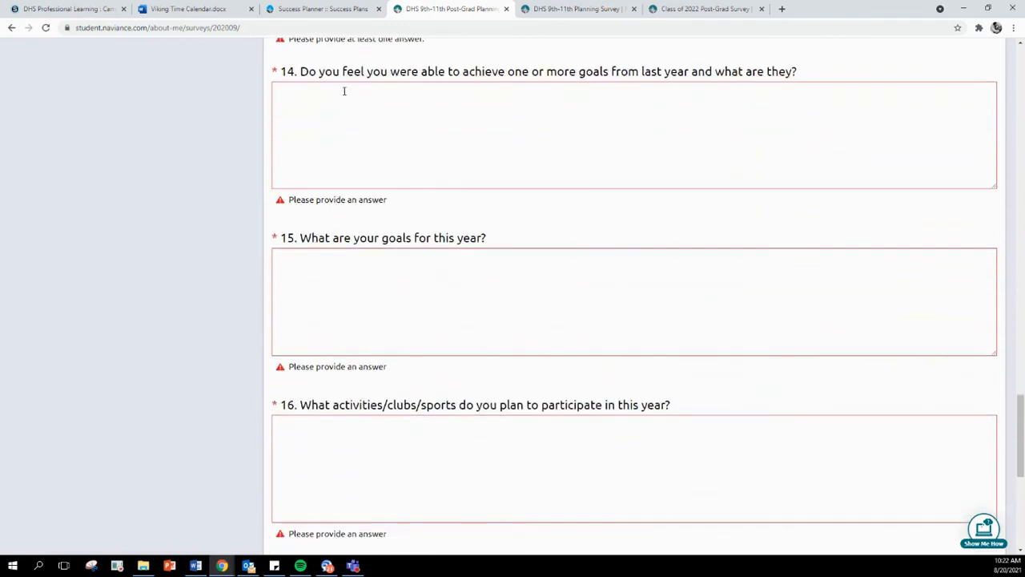
pyautogui.moveTo(615, 89)
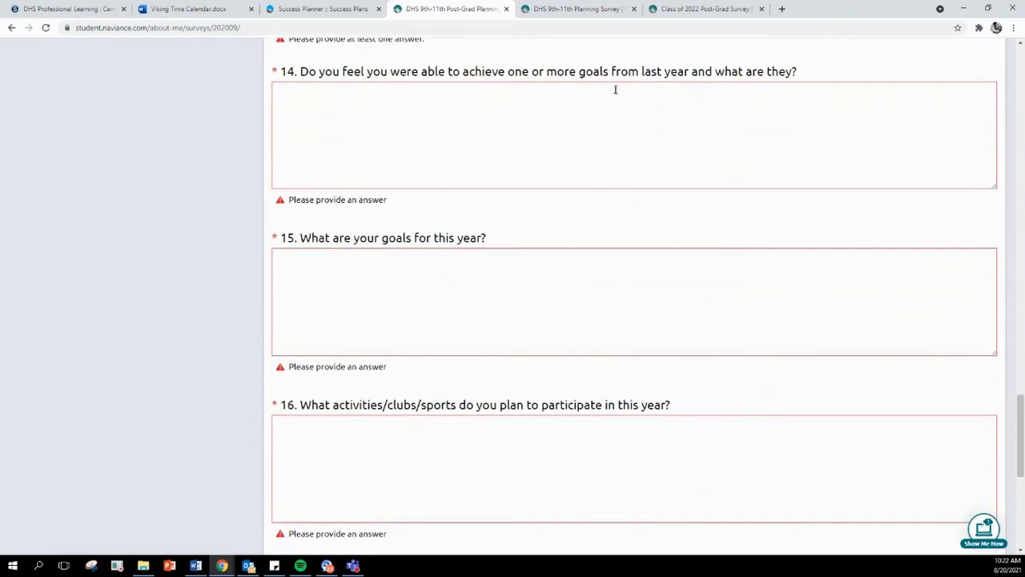
pyautogui.scroll(-3)
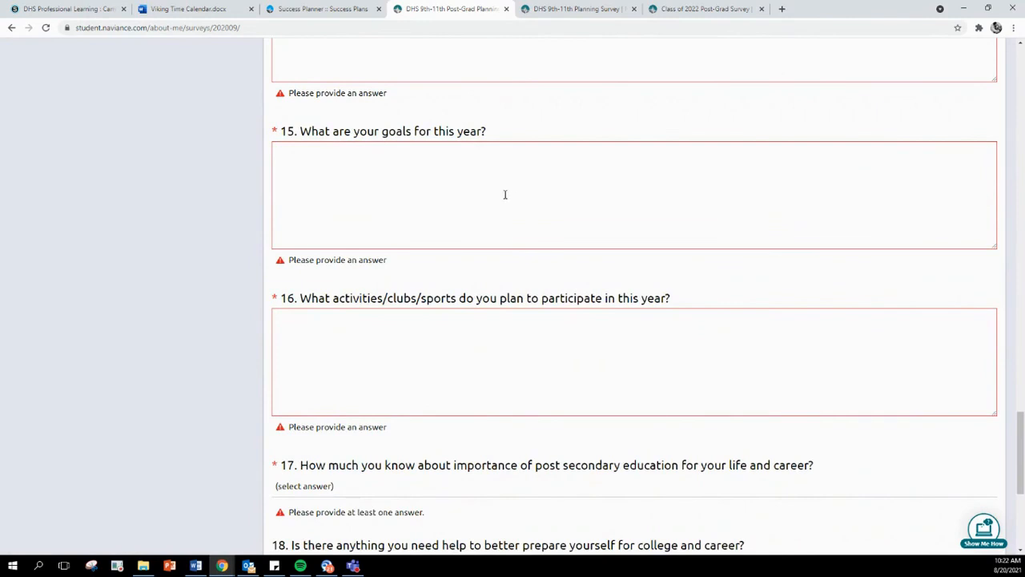
pyautogui.scroll(-3)
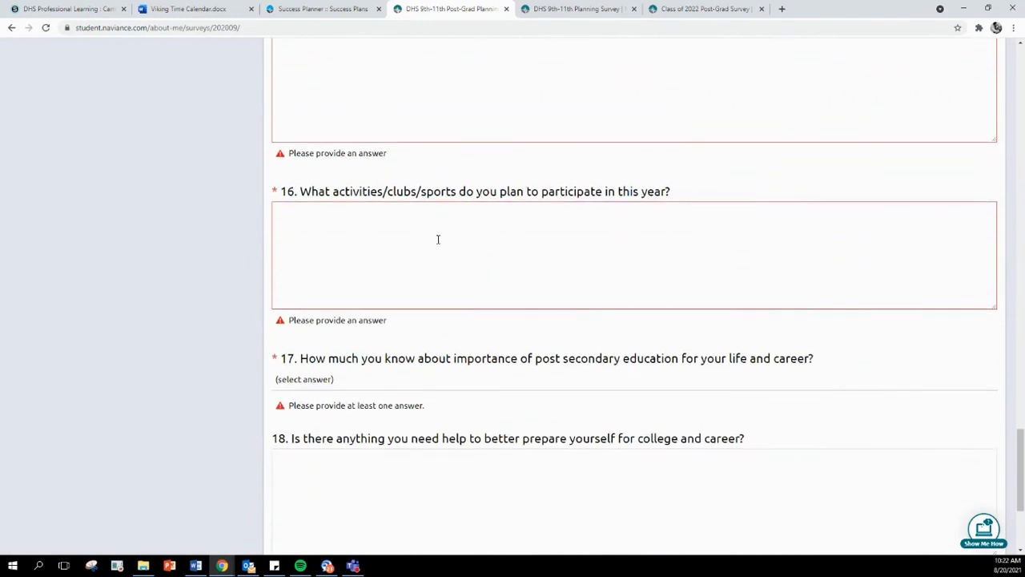
pyautogui.scroll(-3)
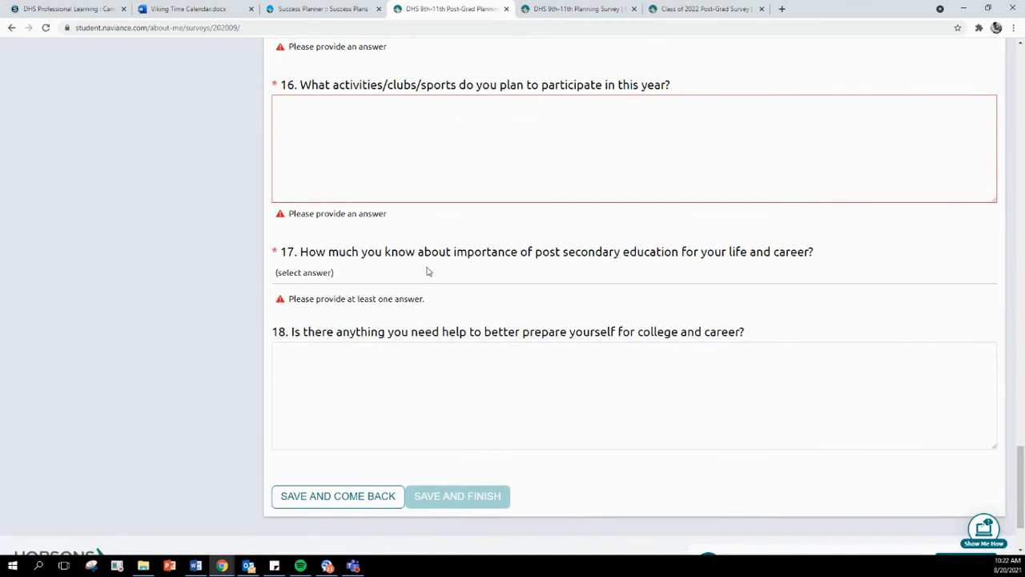
pyautogui.moveTo(650, 266)
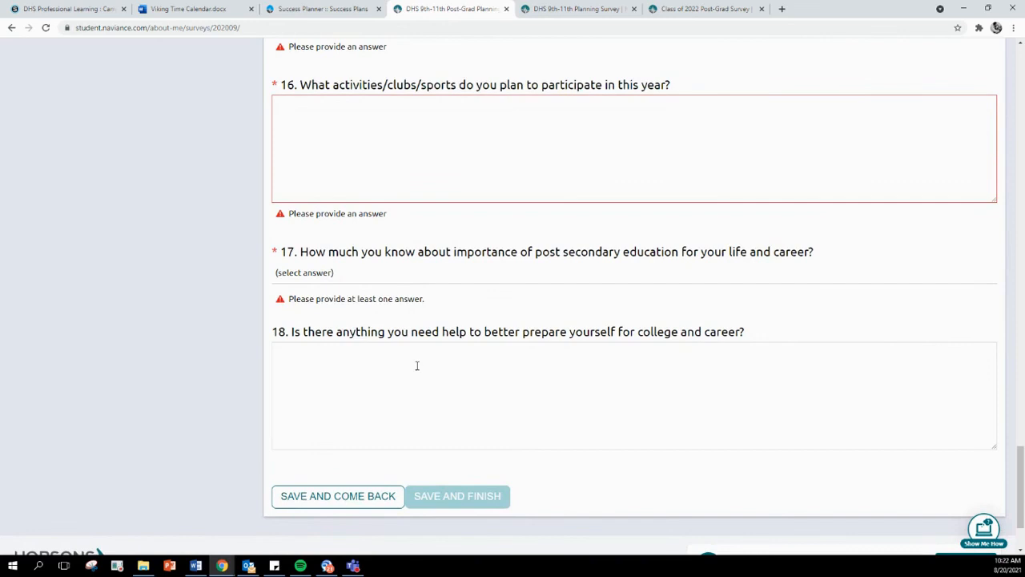
pyautogui.moveTo(452, 360)
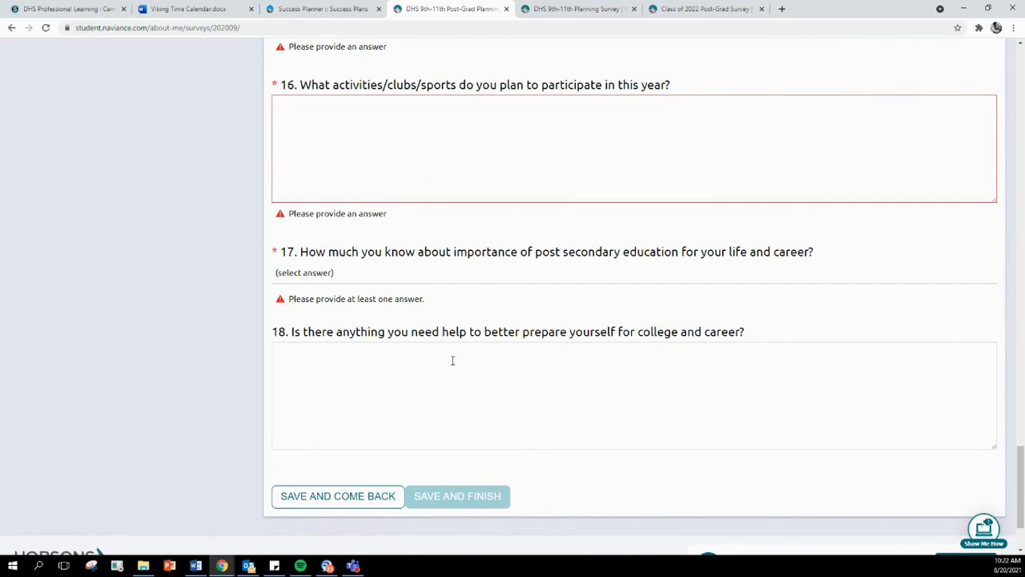
pyautogui.scroll(-3)
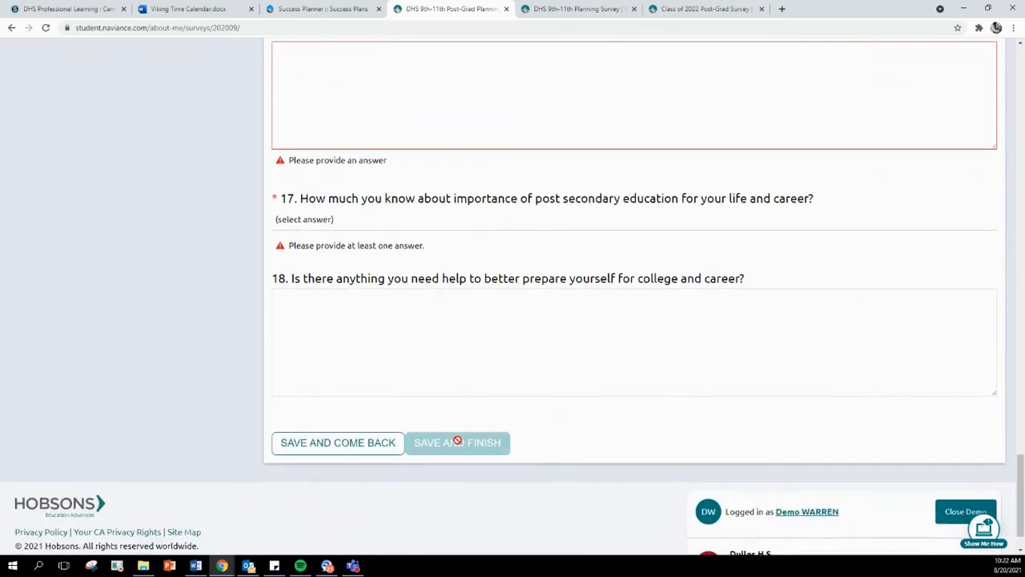
pyautogui.scroll(3)
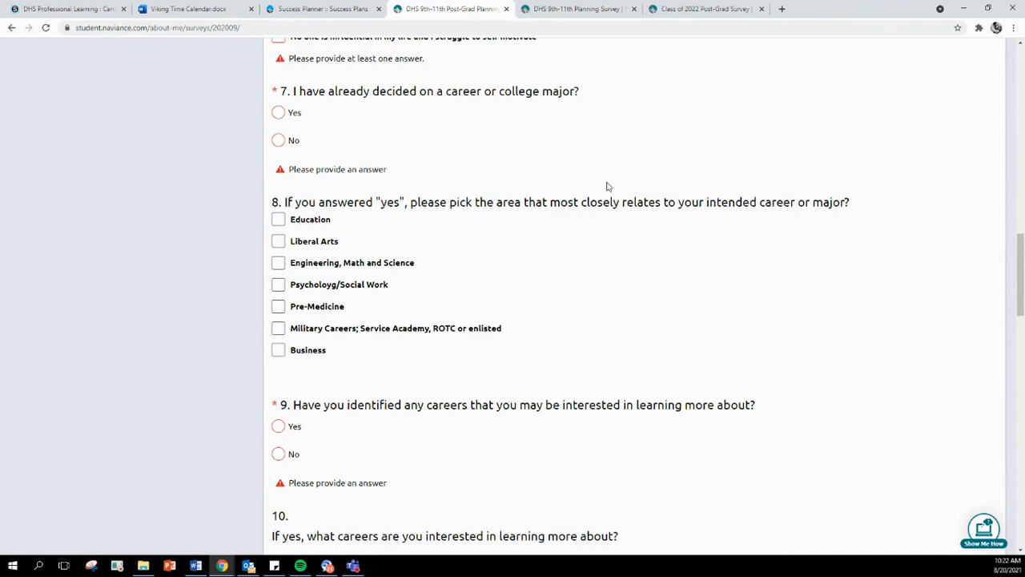
pyautogui.moveTo(505, 168)
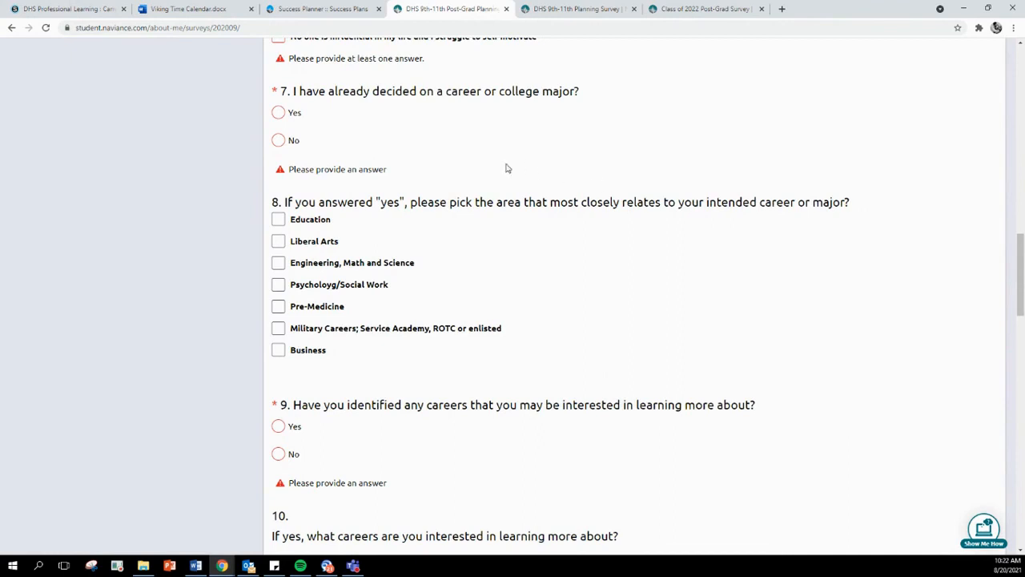